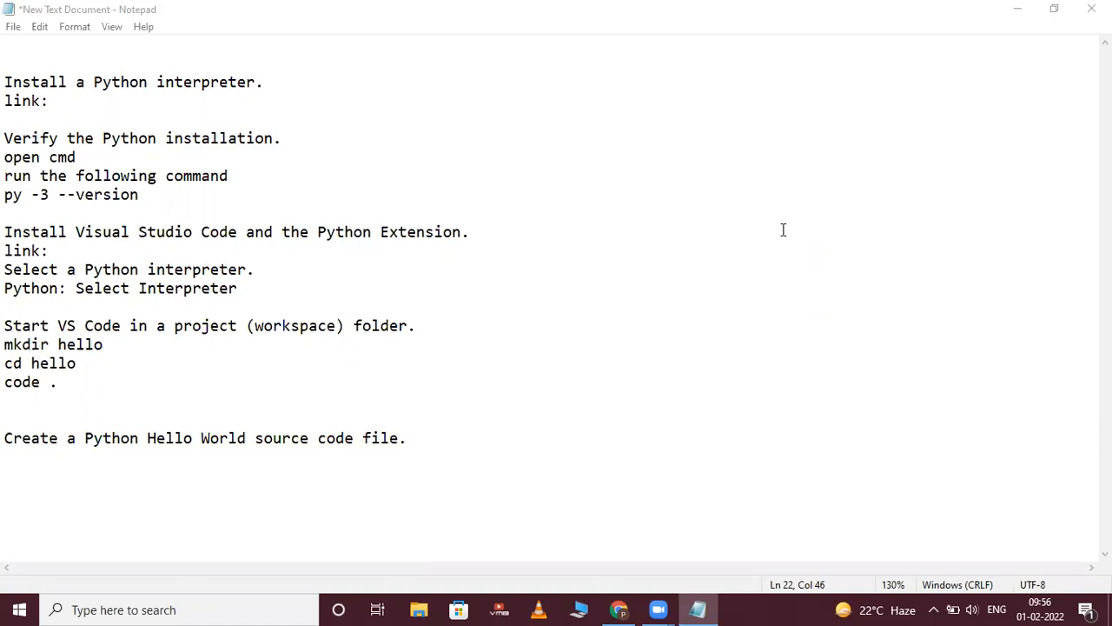
pyautogui.moveTo(101, 126)
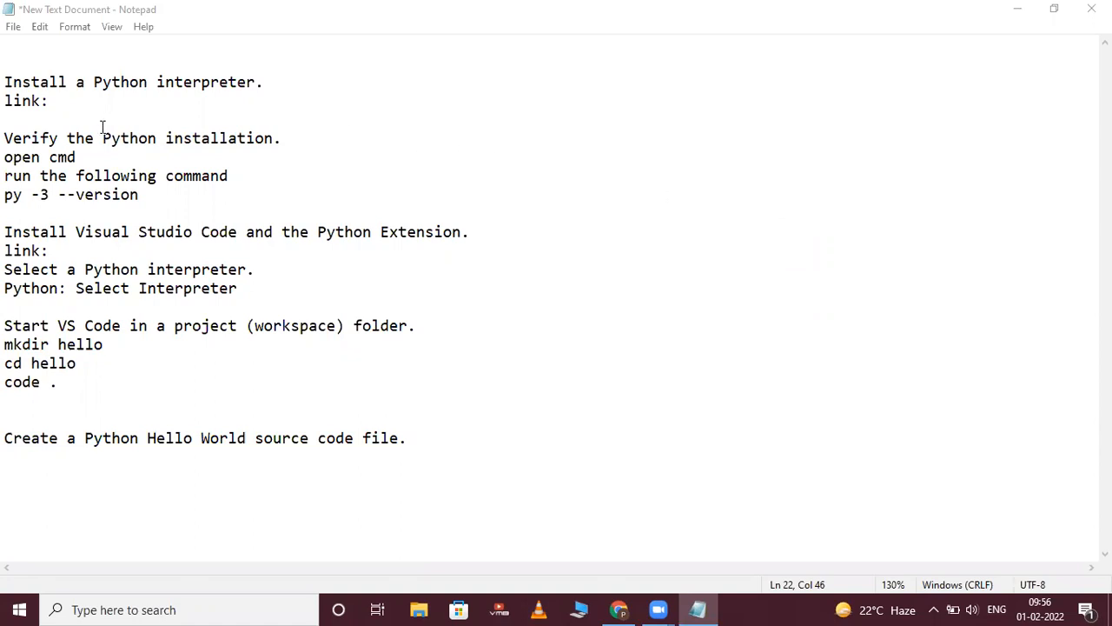
pyautogui.moveTo(201, 96)
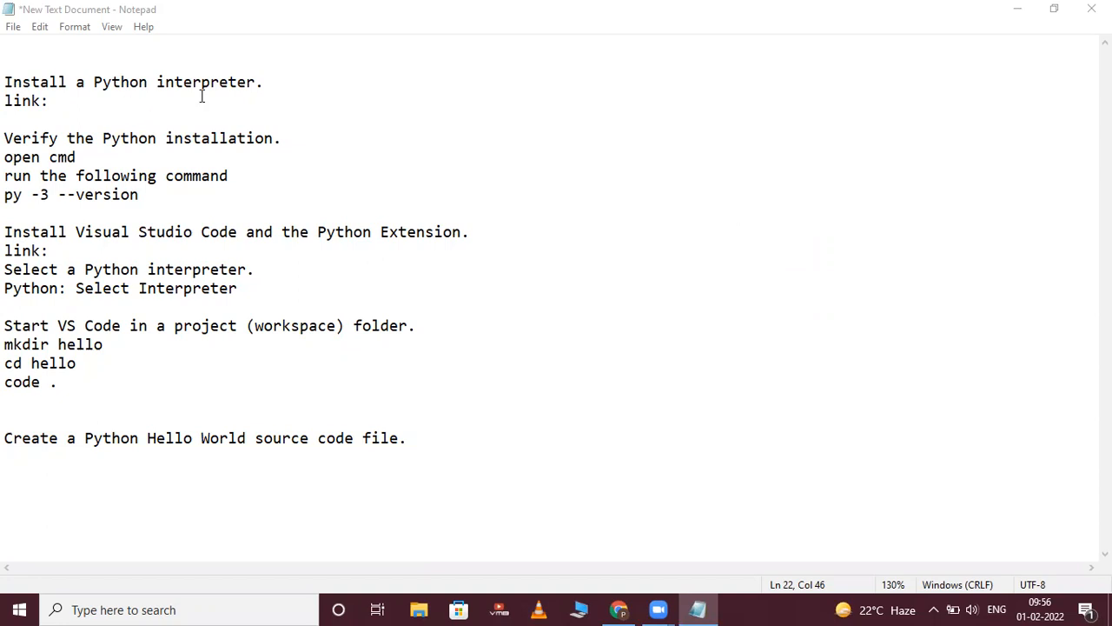
# - Search Google for 'download python', reach python.org Downloads and download the Python 3.10.2 installer
pyautogui.click(619, 609)
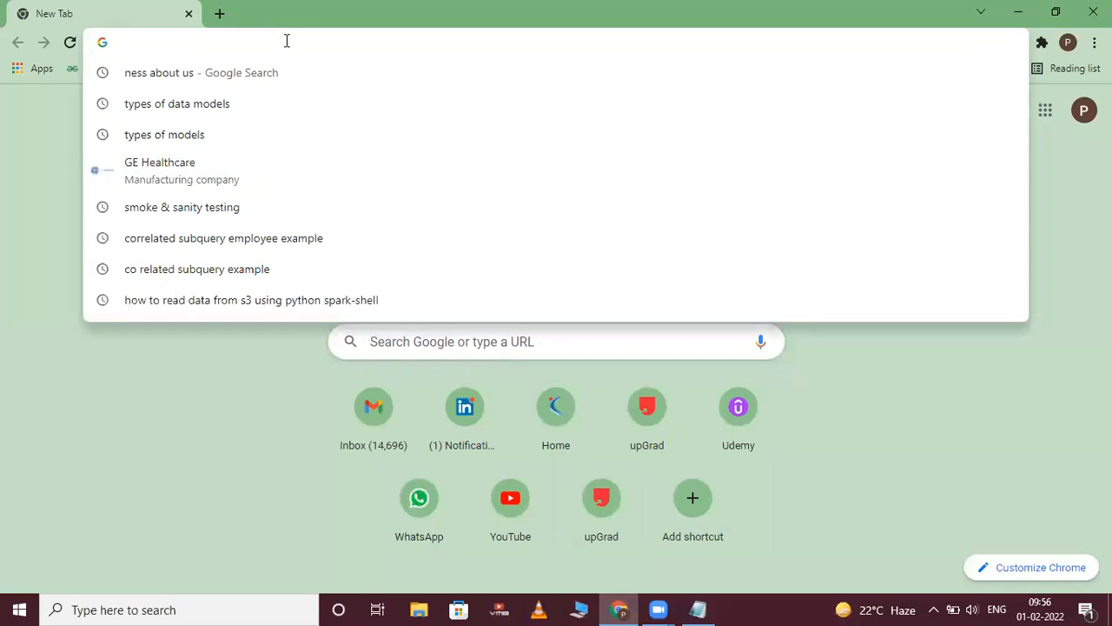
pyautogui.write('dow')
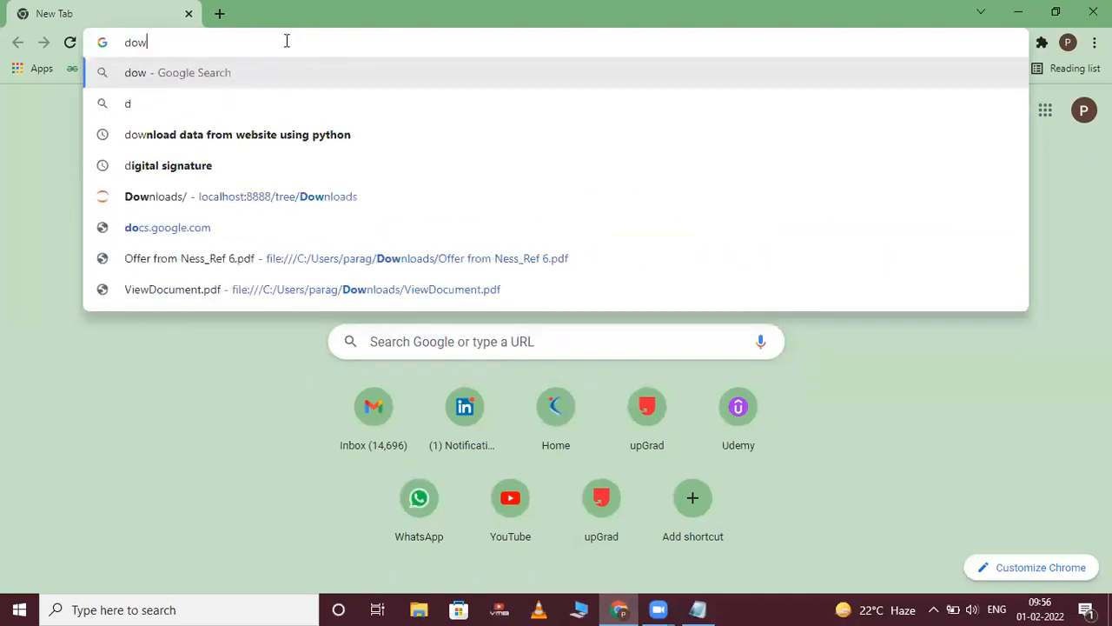
pyautogui.click(237, 134)
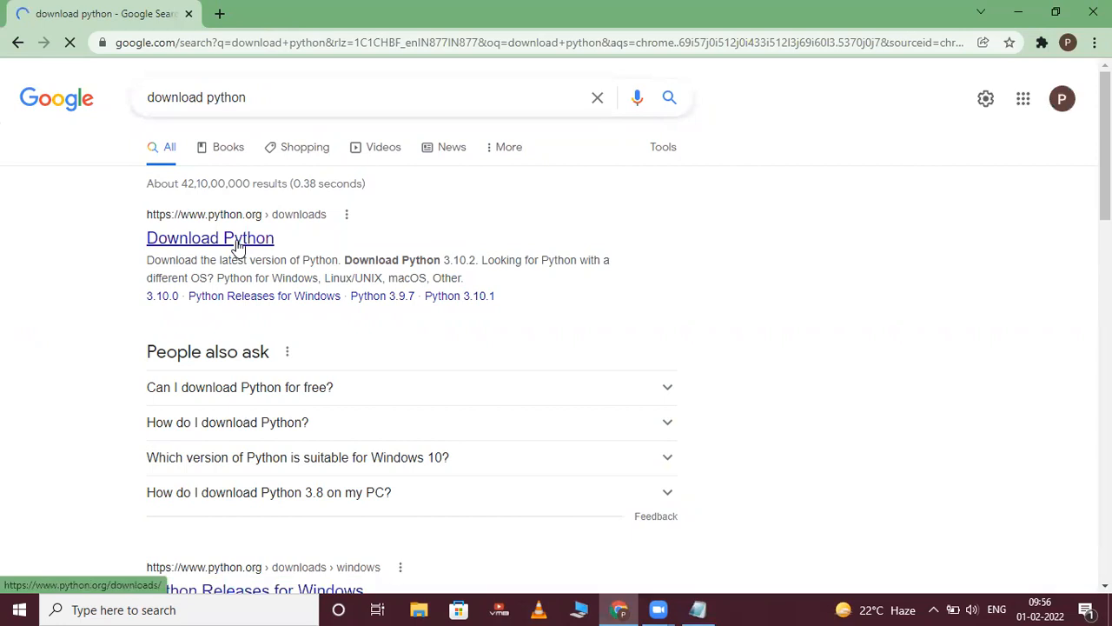
pyautogui.click(210, 237)
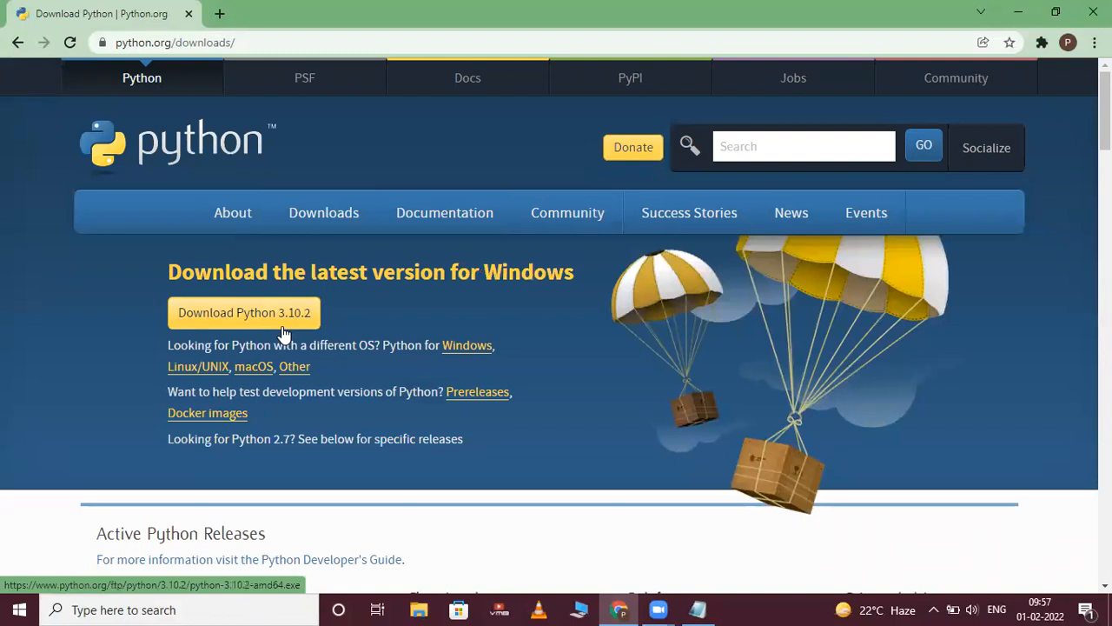
pyautogui.moveTo(282, 324)
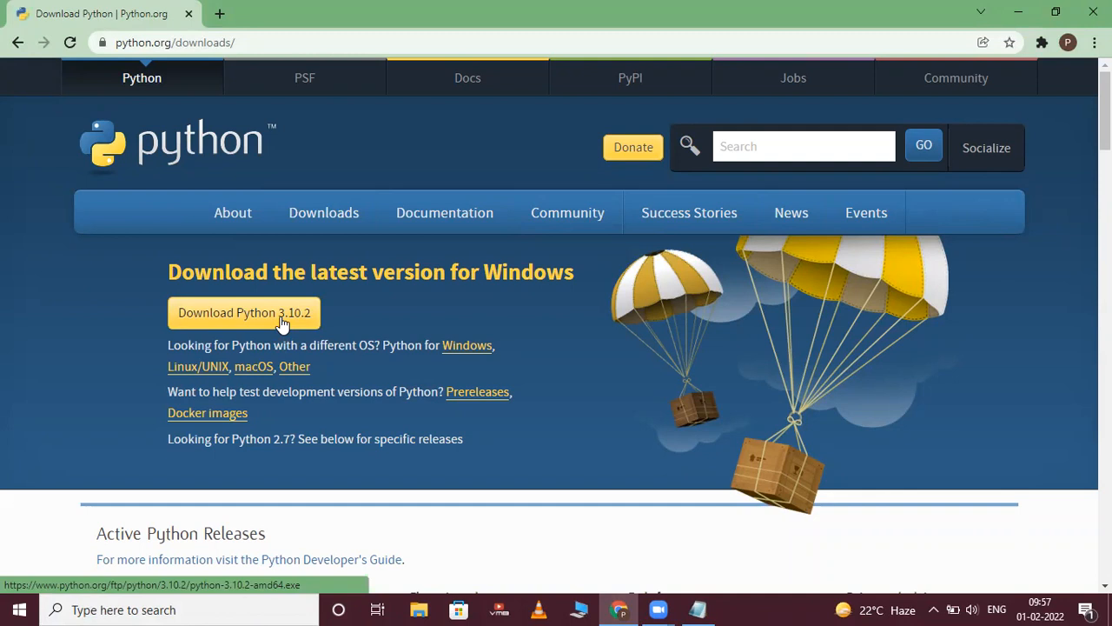
pyautogui.click(244, 312)
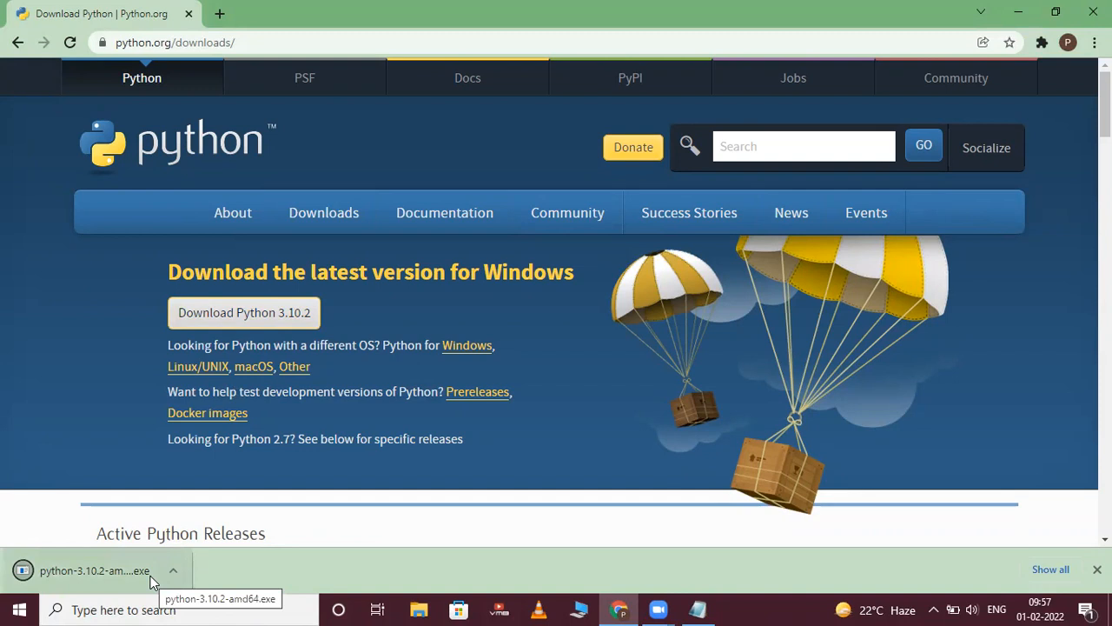
pyautogui.moveTo(122, 578)
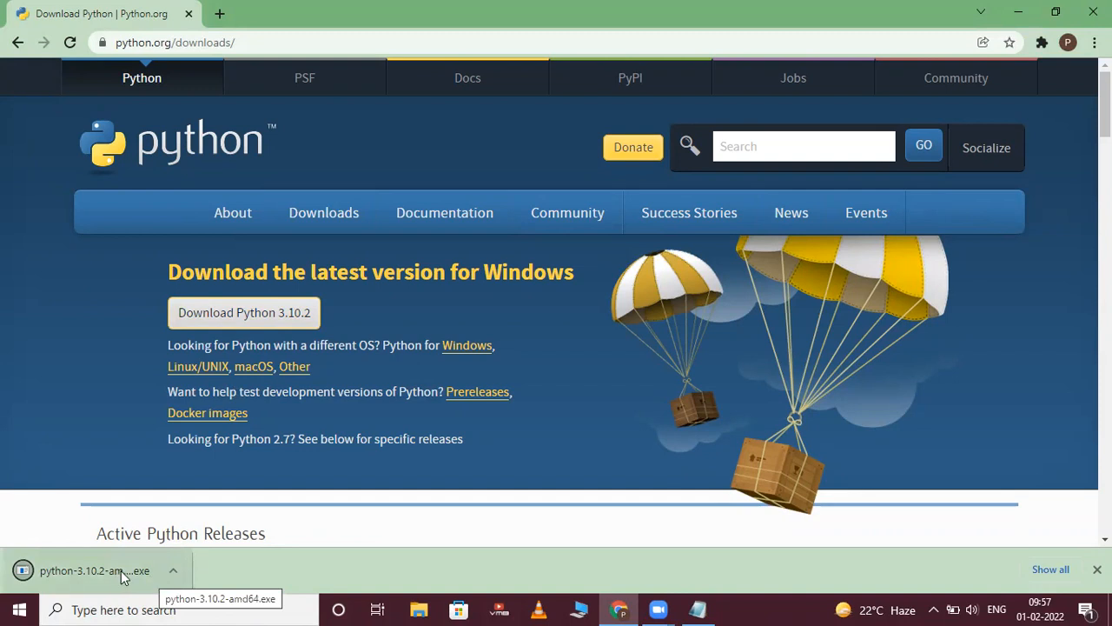
pyautogui.moveTo(70, 573)
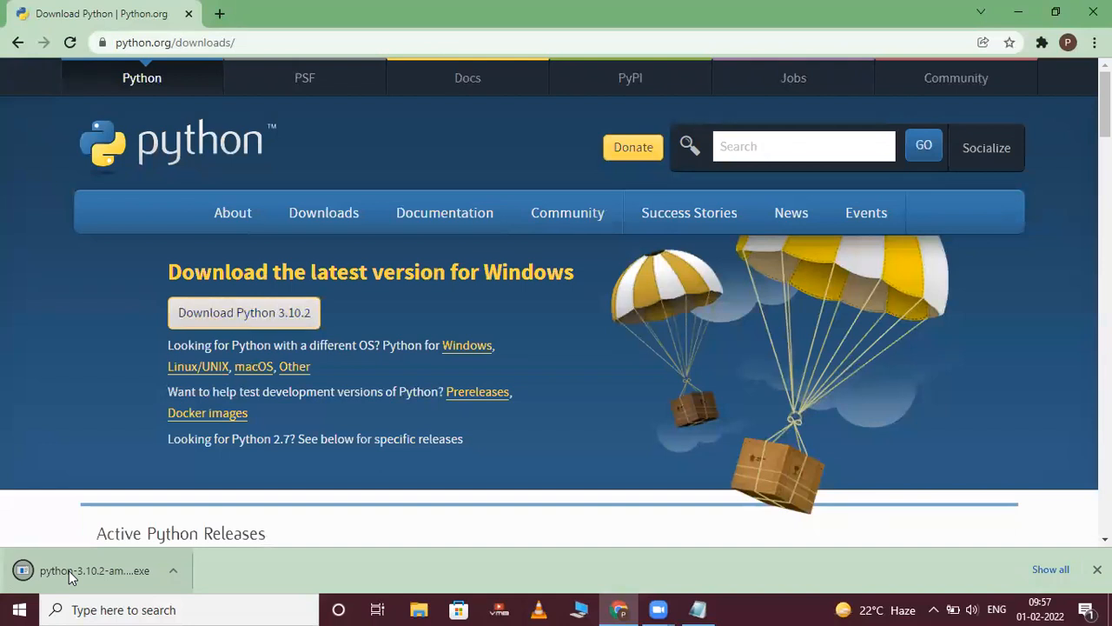
# - Run the downloaded installer with 'Add Python 3.10 to PATH' ticked and Install Now
pyautogui.click(94, 570)
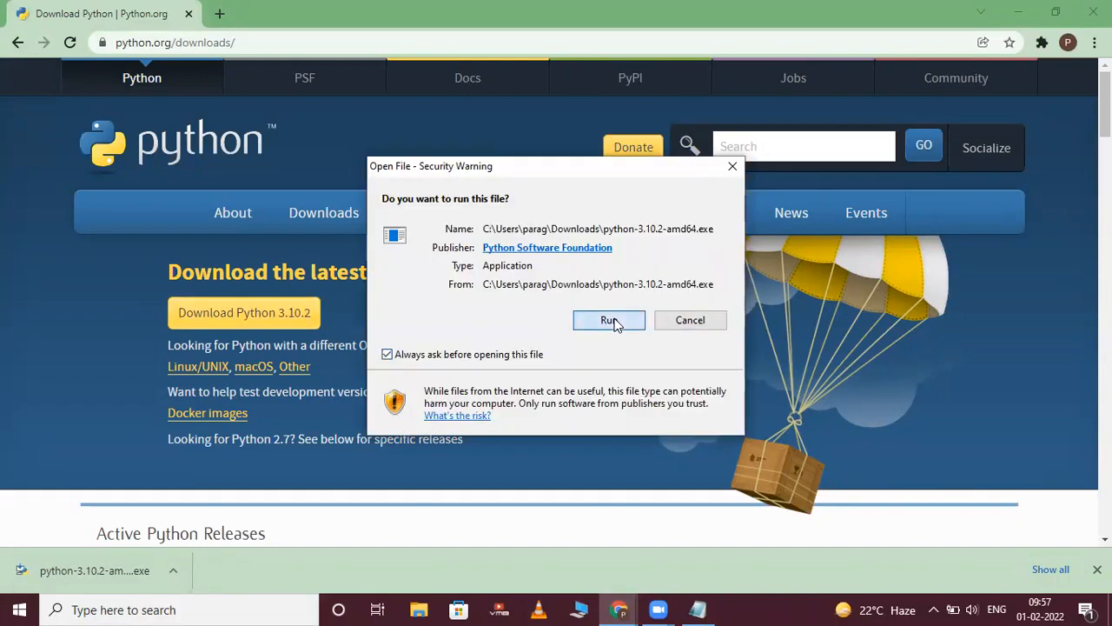
pyautogui.click(608, 320)
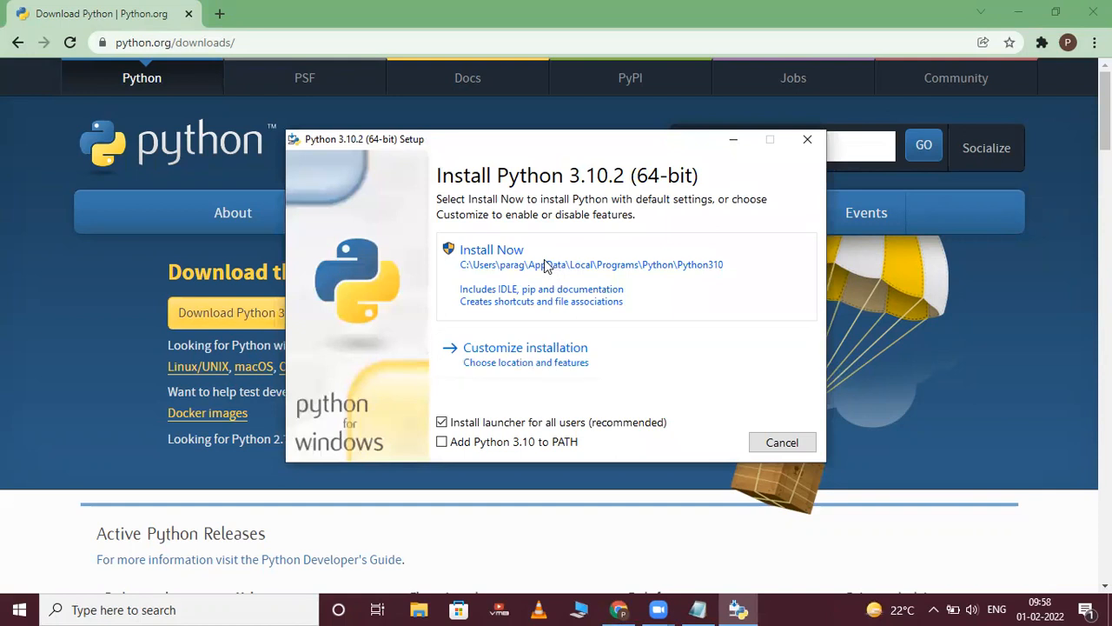
pyautogui.moveTo(487, 420)
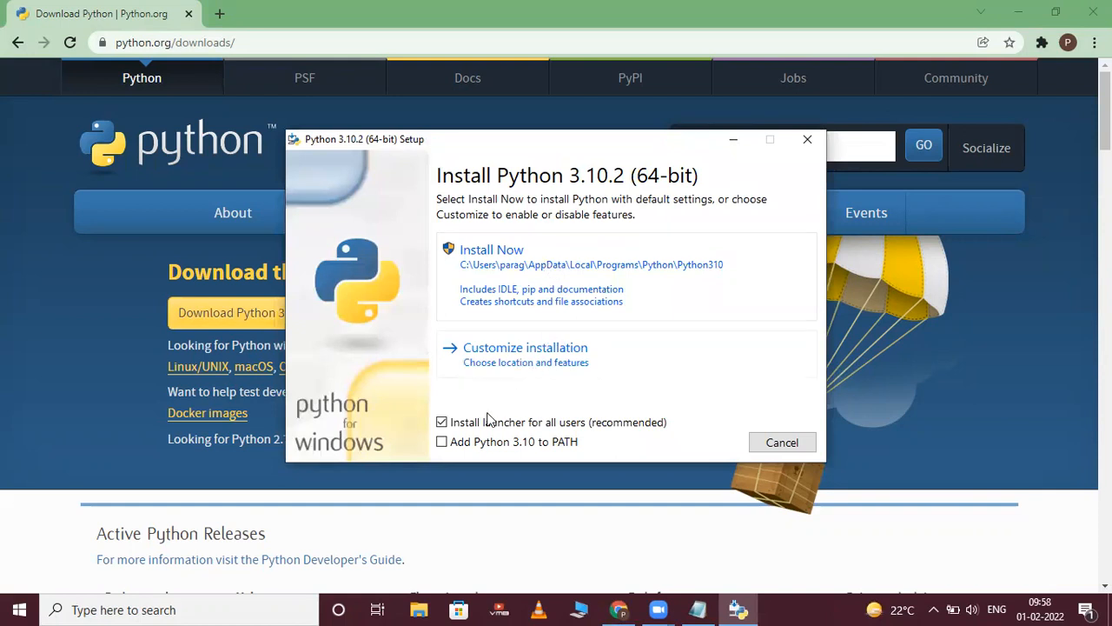
pyautogui.click(441, 441)
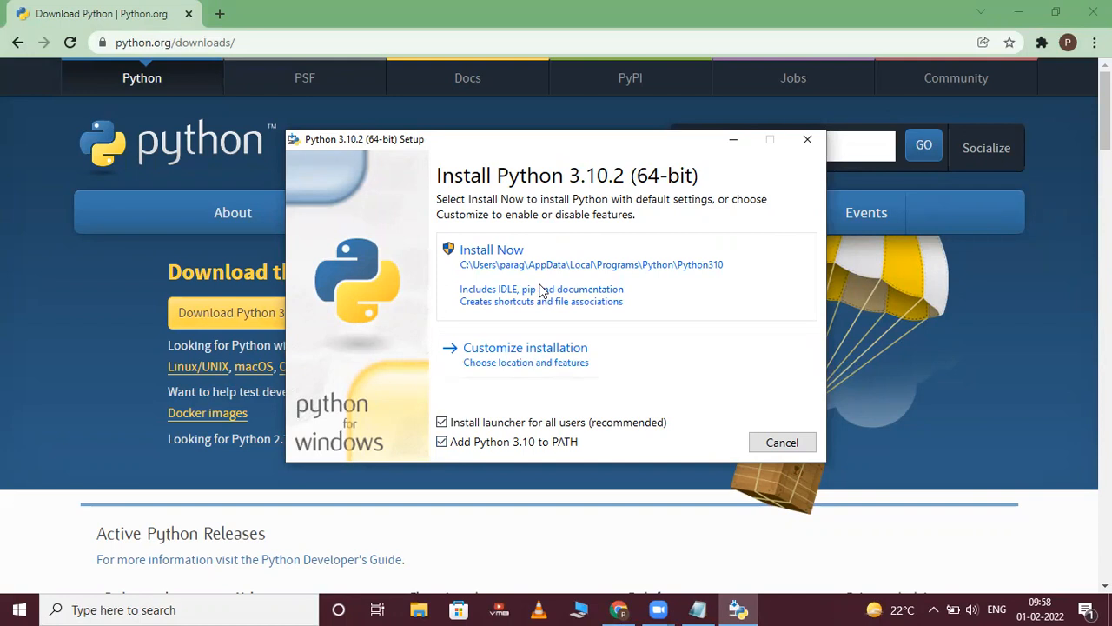
pyautogui.click(491, 249)
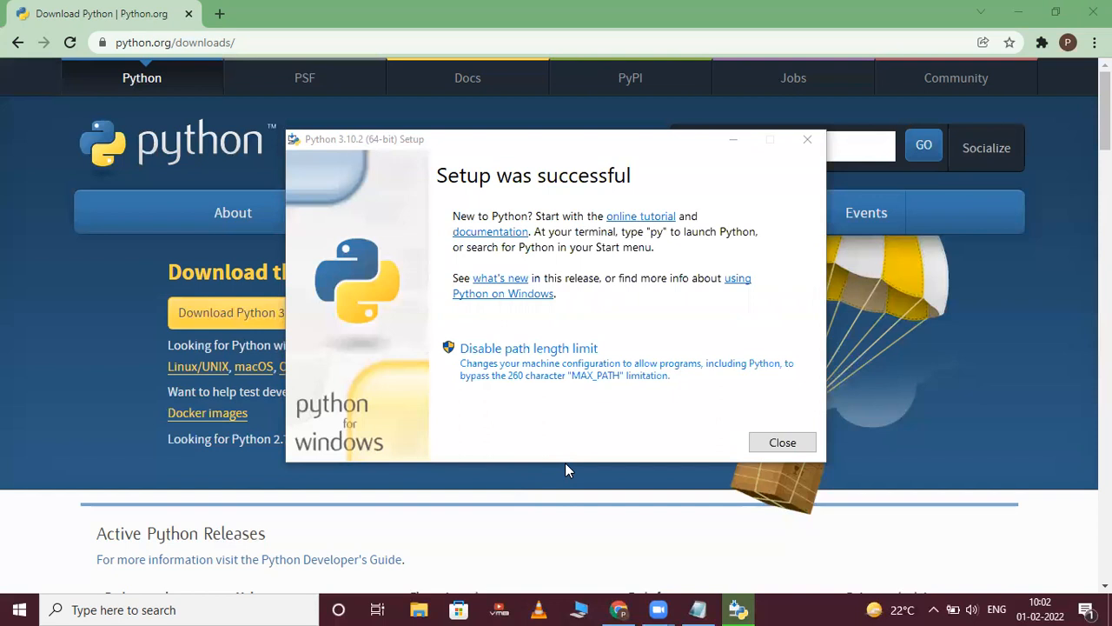
pyautogui.moveTo(781, 442)
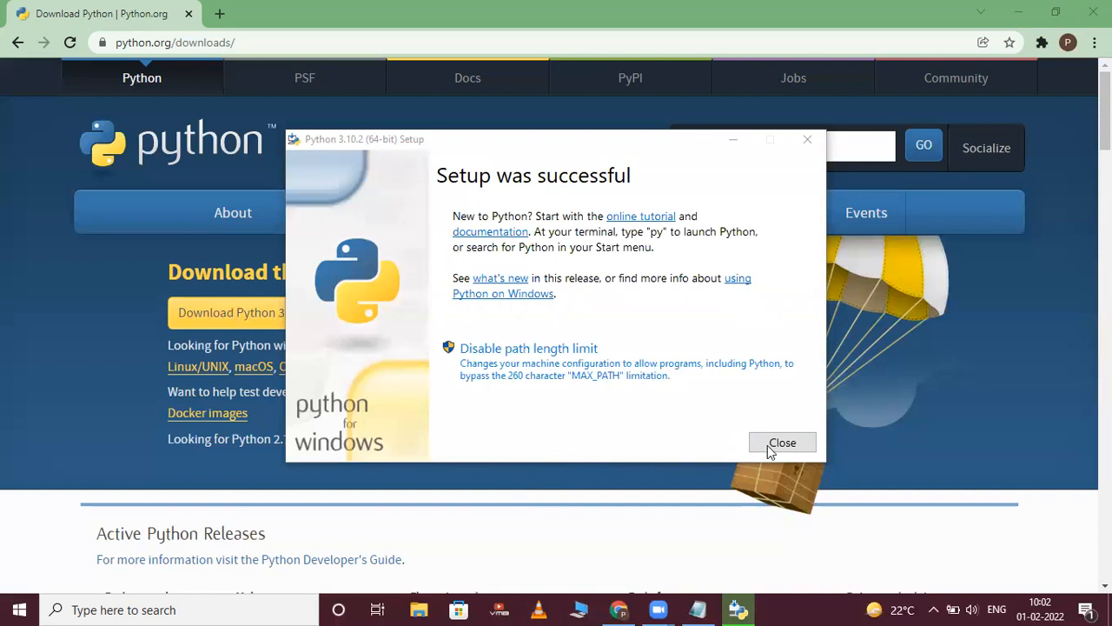
# - Close the finished setup and launch Command Prompt by searching 'cmd' in Start
pyautogui.click(781, 442)
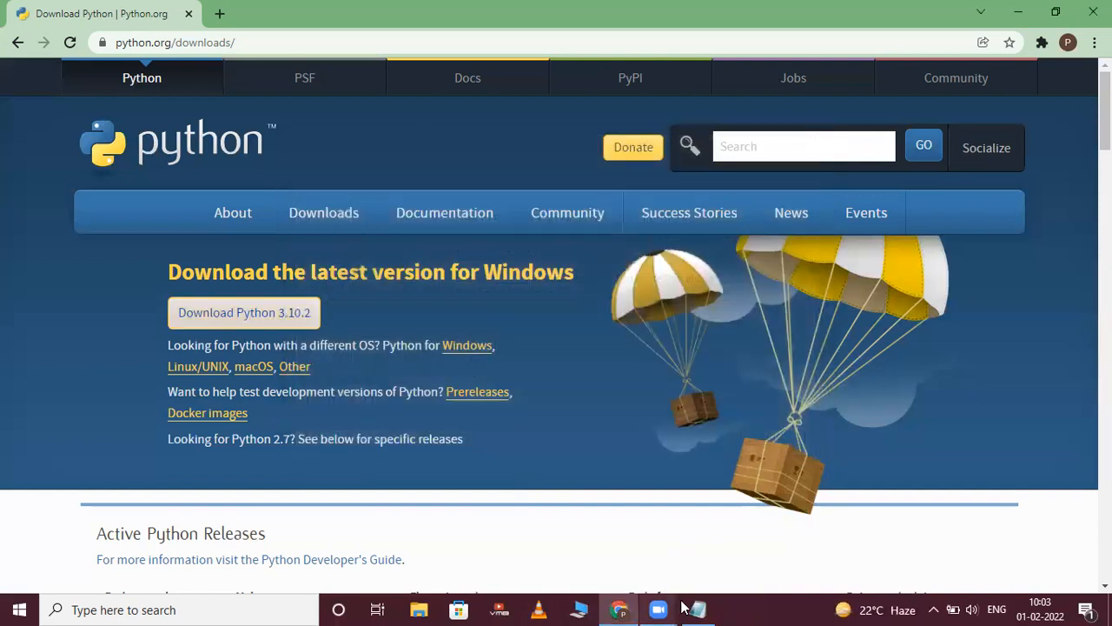
pyautogui.click(698, 609)
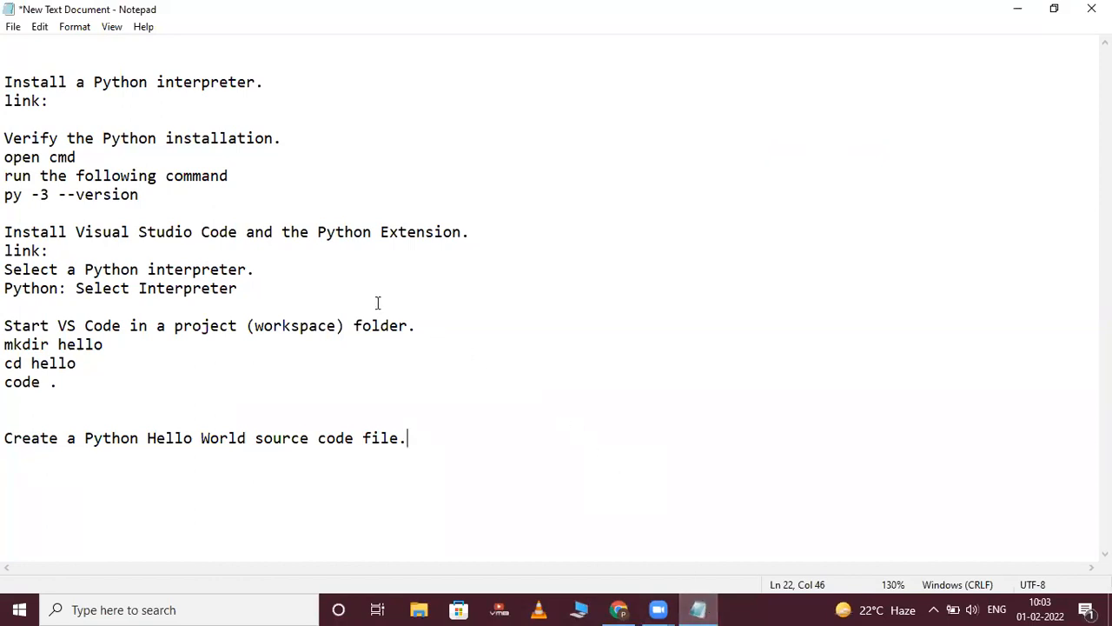
pyautogui.moveTo(107, 144)
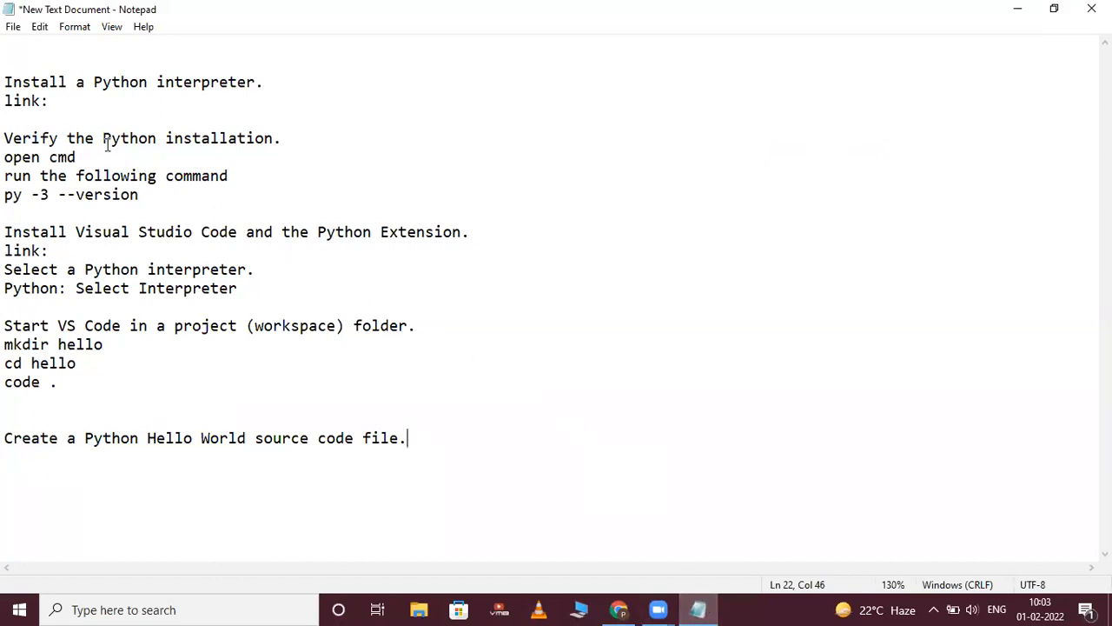
pyautogui.moveTo(188, 145)
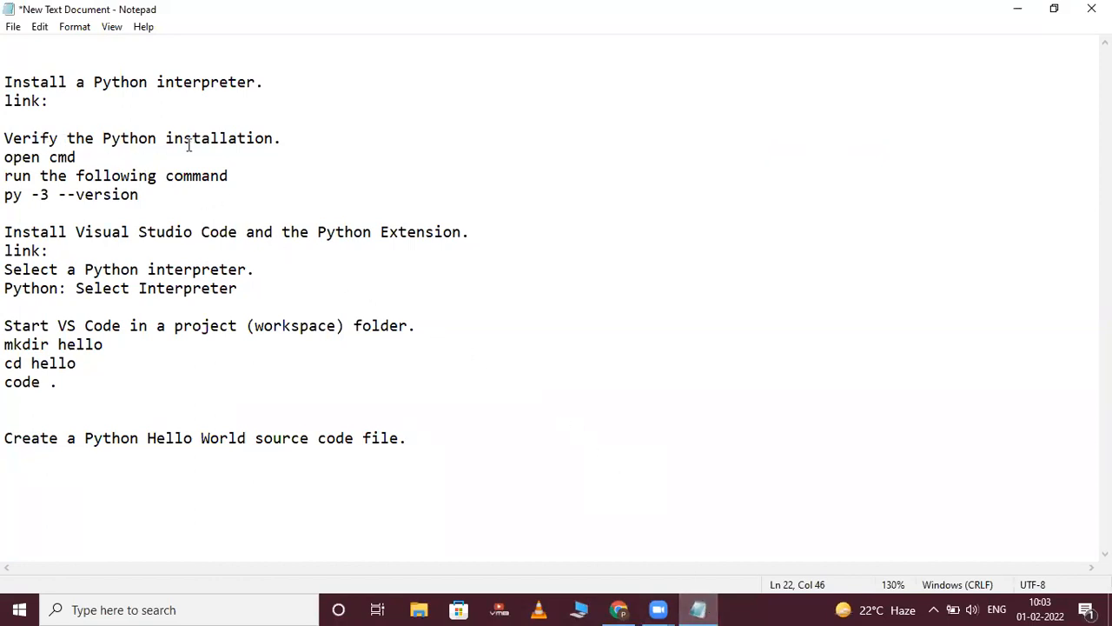
pyautogui.click(404, 437)
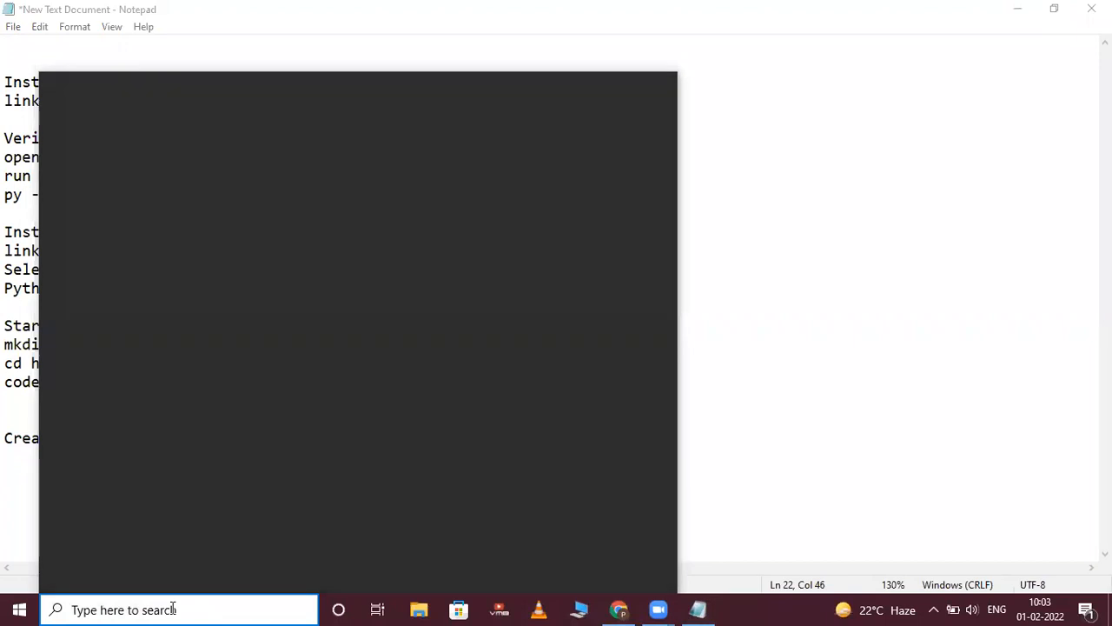
pyautogui.write('cmd')
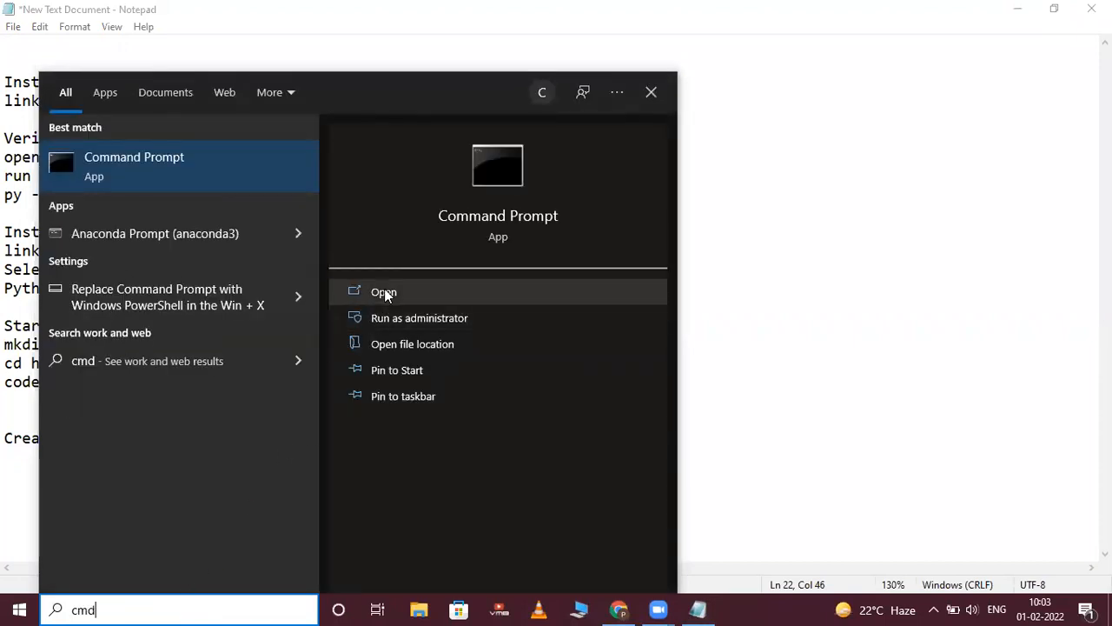
pyautogui.click(384, 292)
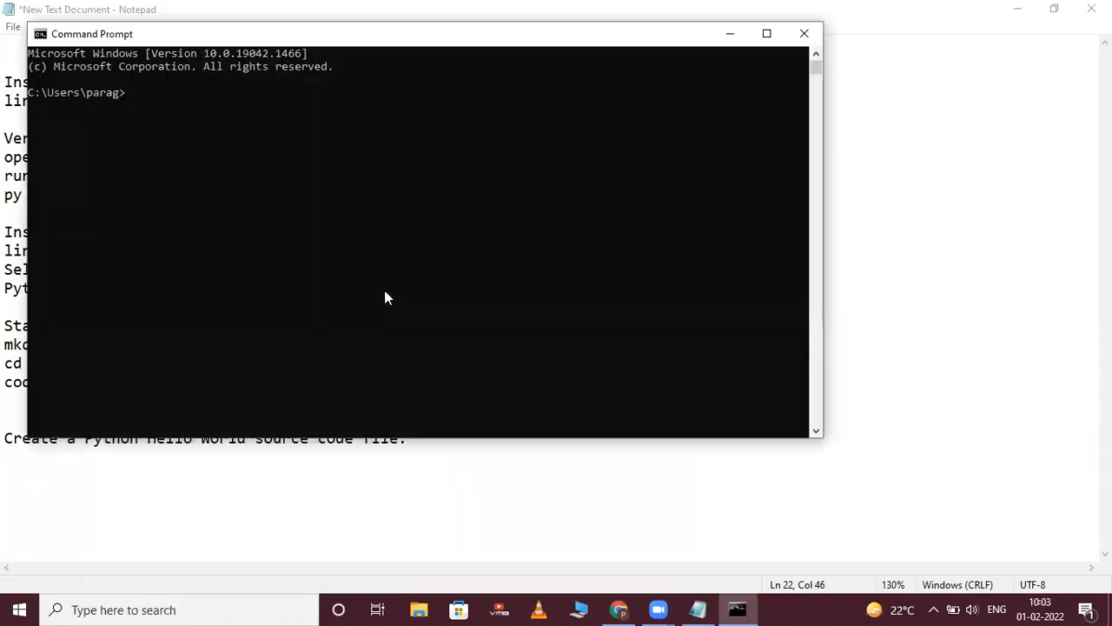
pyautogui.moveTo(507, 68)
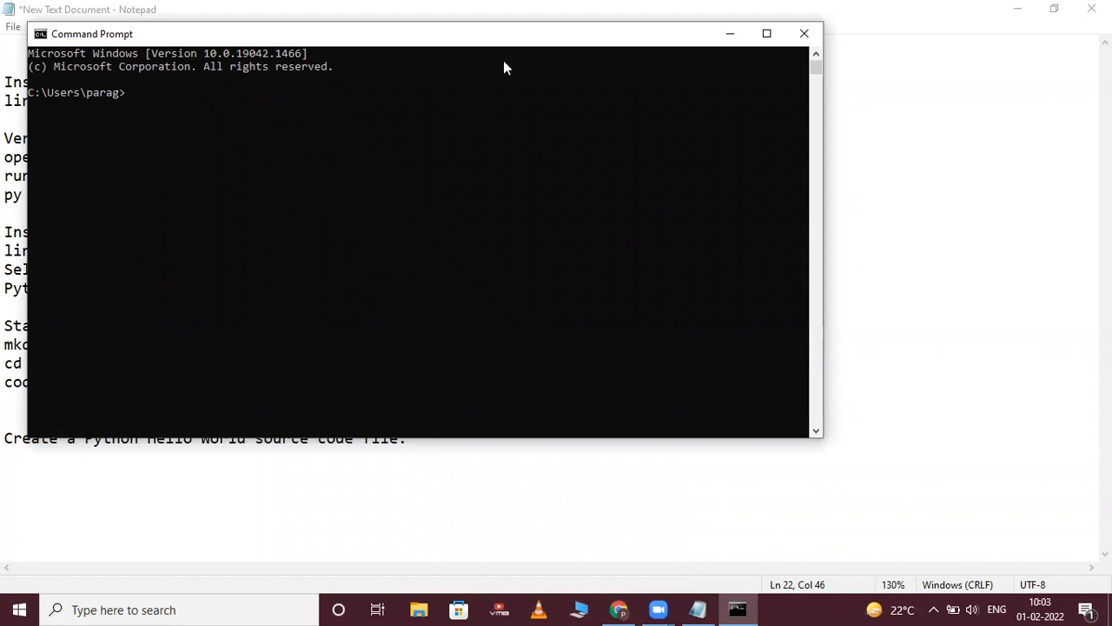
pyautogui.moveTo(143, 178)
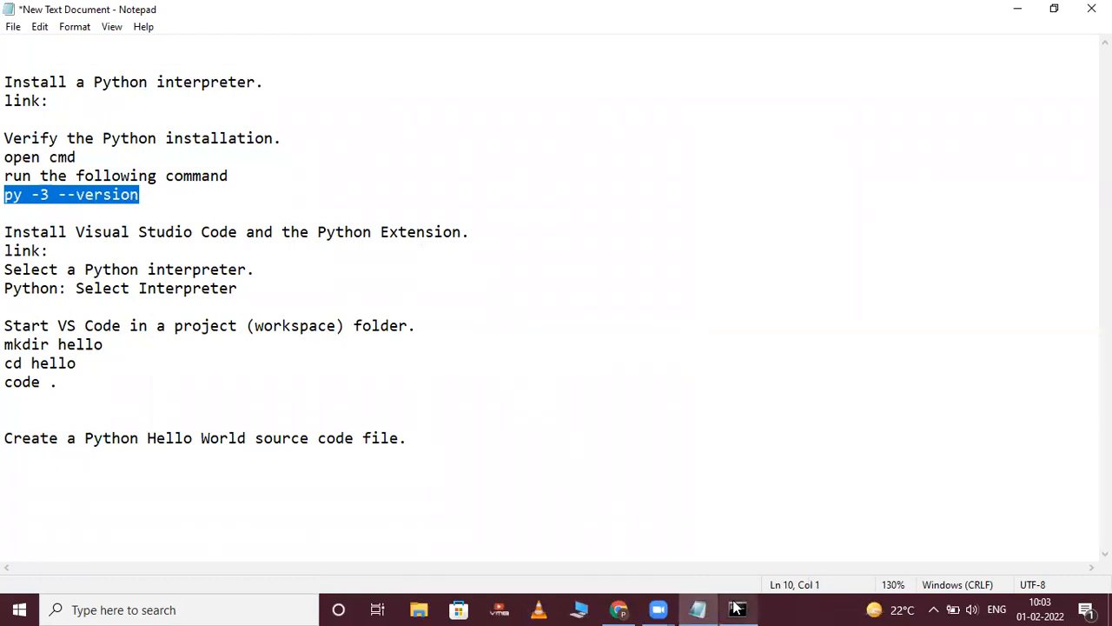
# - Run py -3 --version in Command Prompt, which reports Python 3.10.2
pyautogui.click(737, 609)
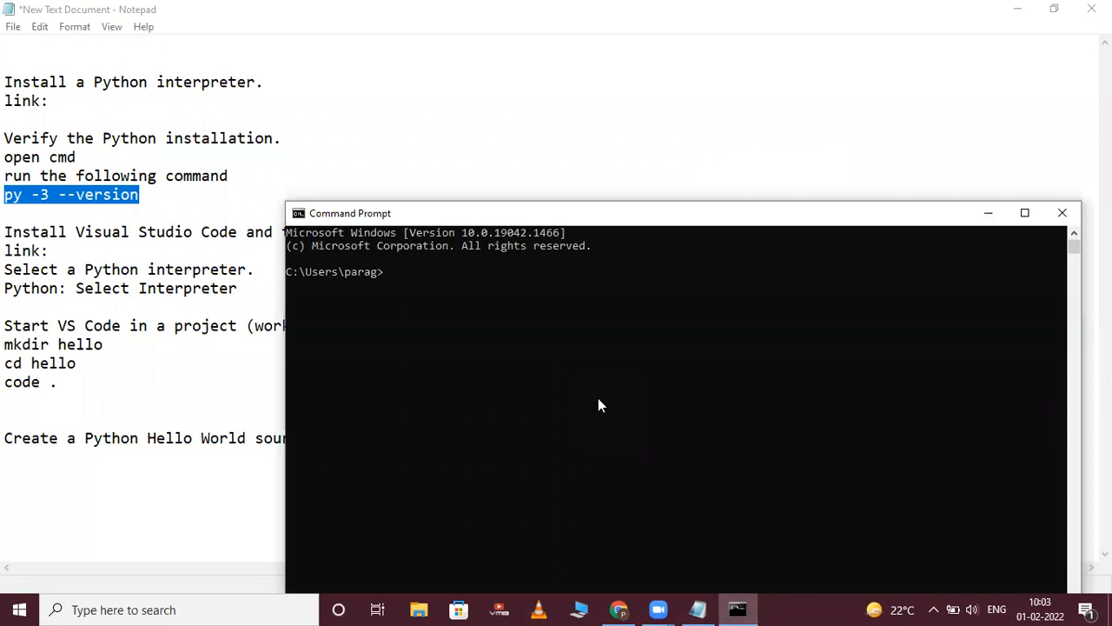
pyautogui.press('Return')
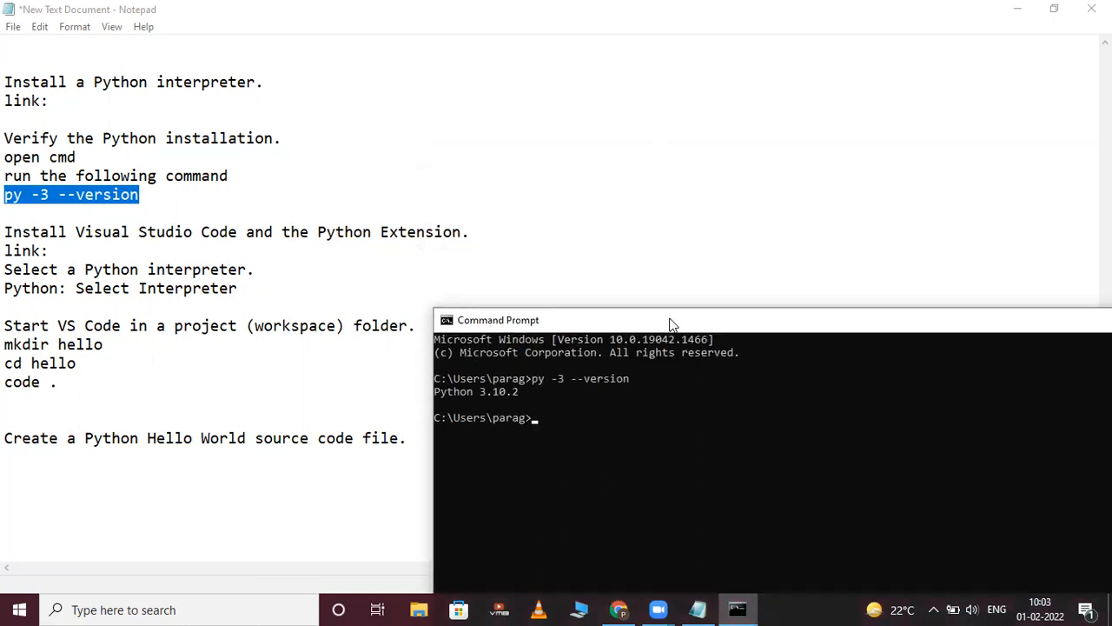
pyautogui.moveTo(620, 608)
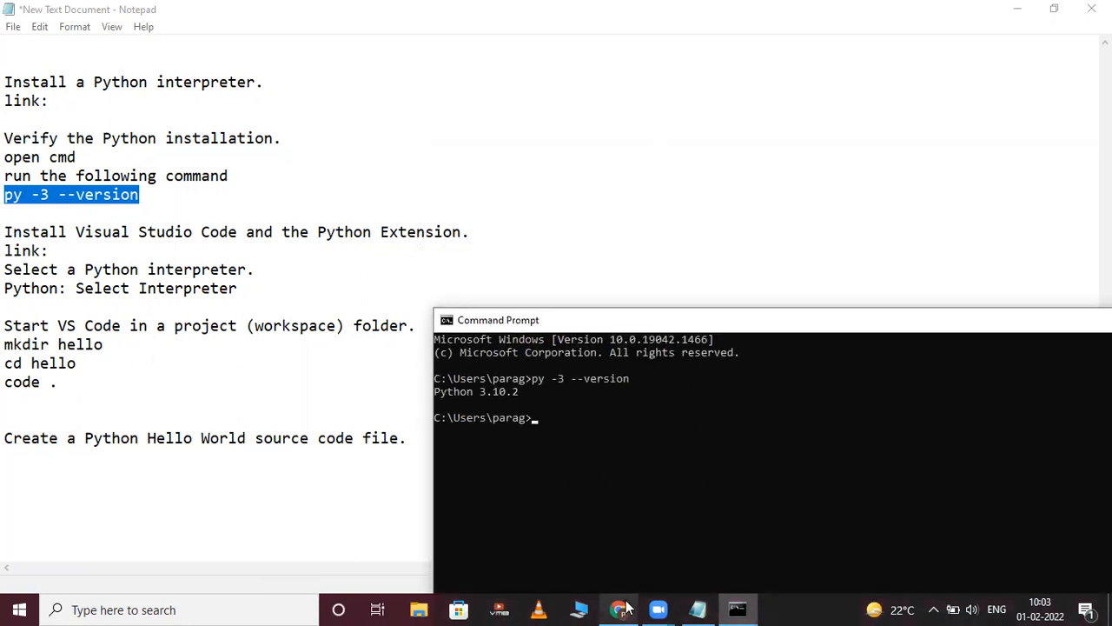
# - Search Google for 'download vscode for windows' and reach the code.visualstudio.com download page
pyautogui.click(619, 609)
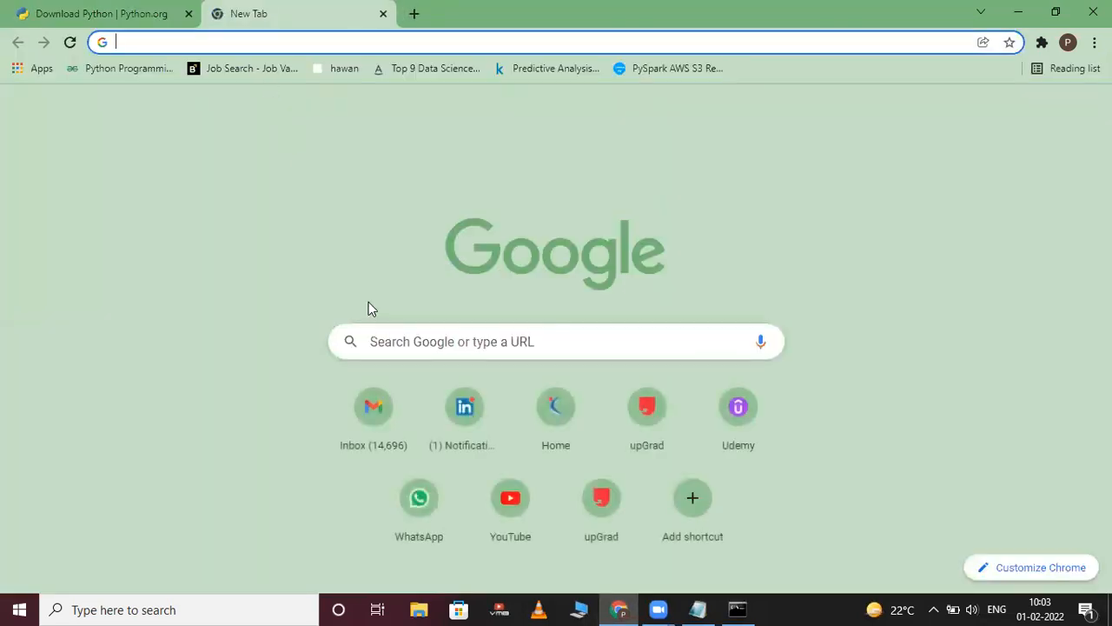
pyautogui.click(555, 340)
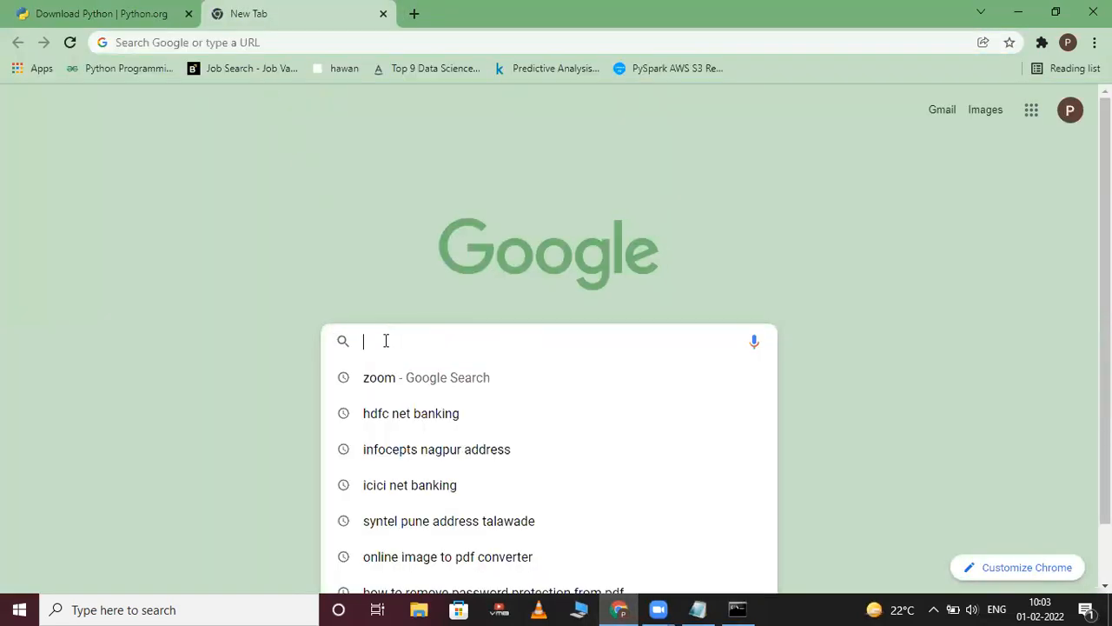
pyautogui.write('download python')
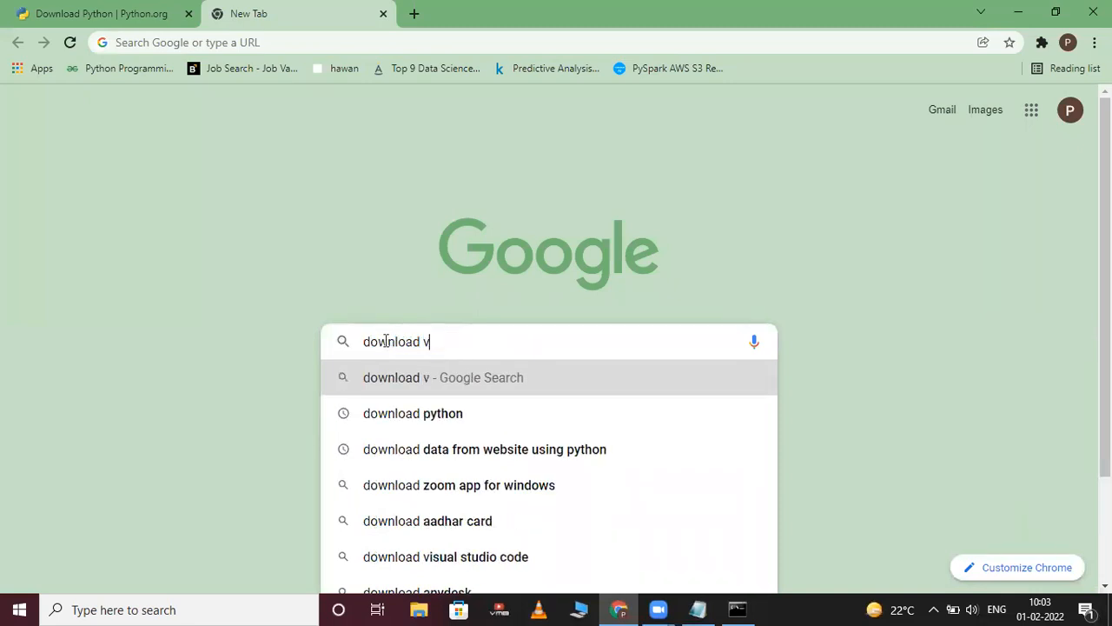
pyautogui.write('sco')
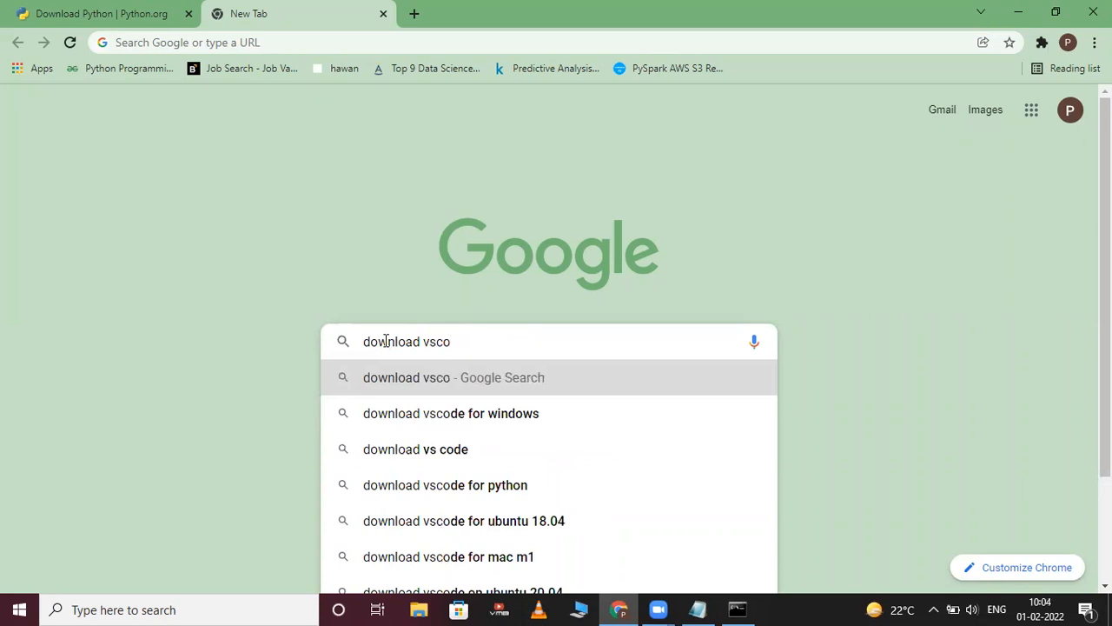
pyautogui.click(451, 413)
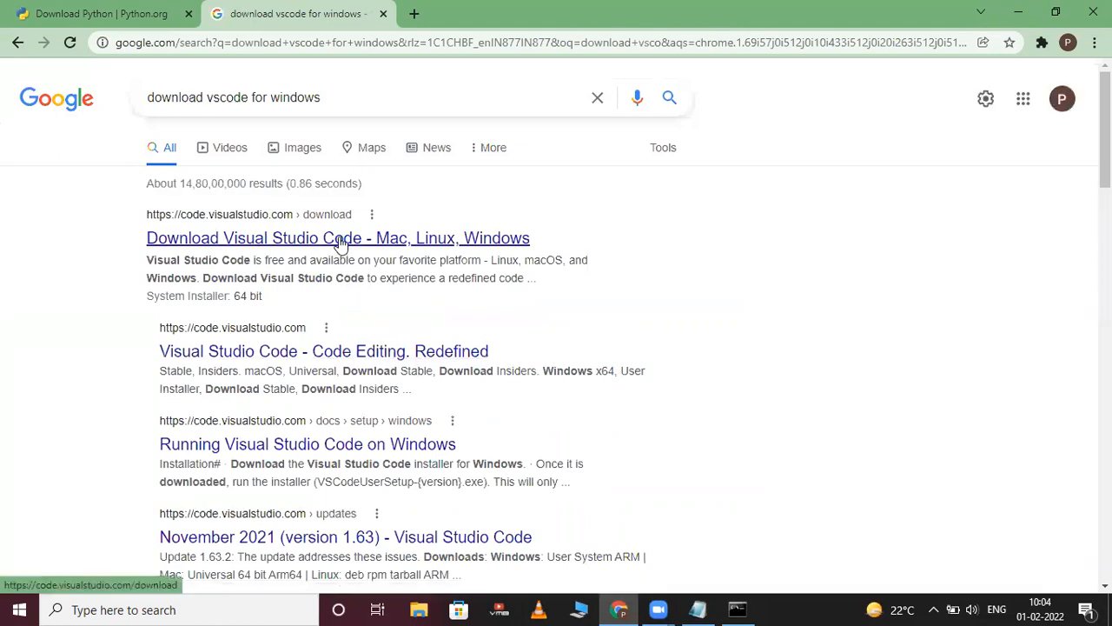
pyautogui.click(338, 238)
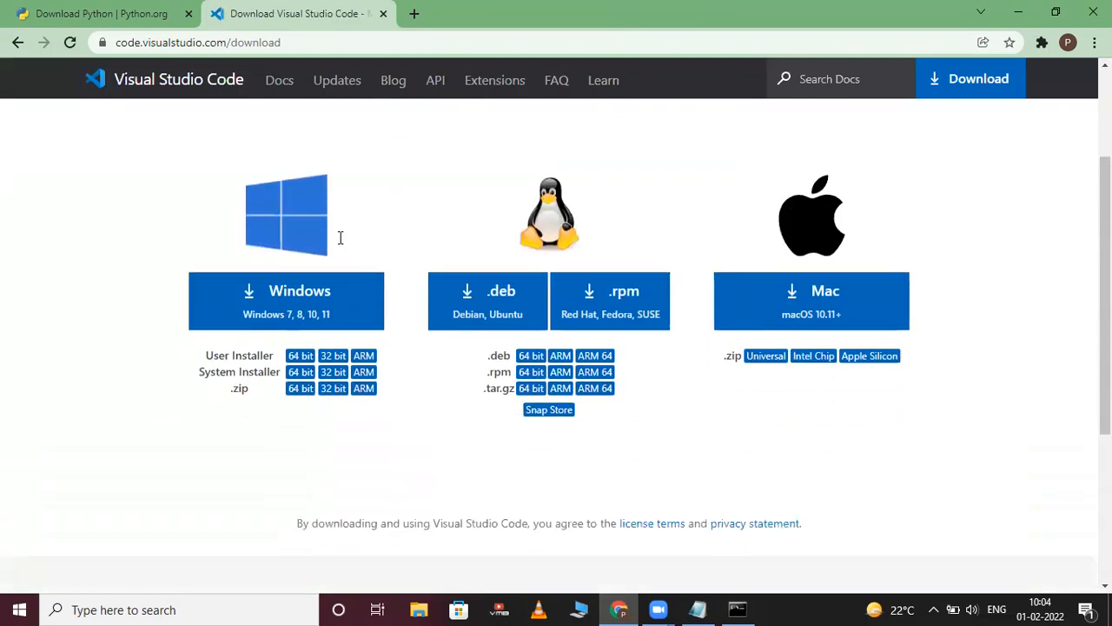
# - Download the VS Code Windows user installer from the download page
pyautogui.click(286, 299)
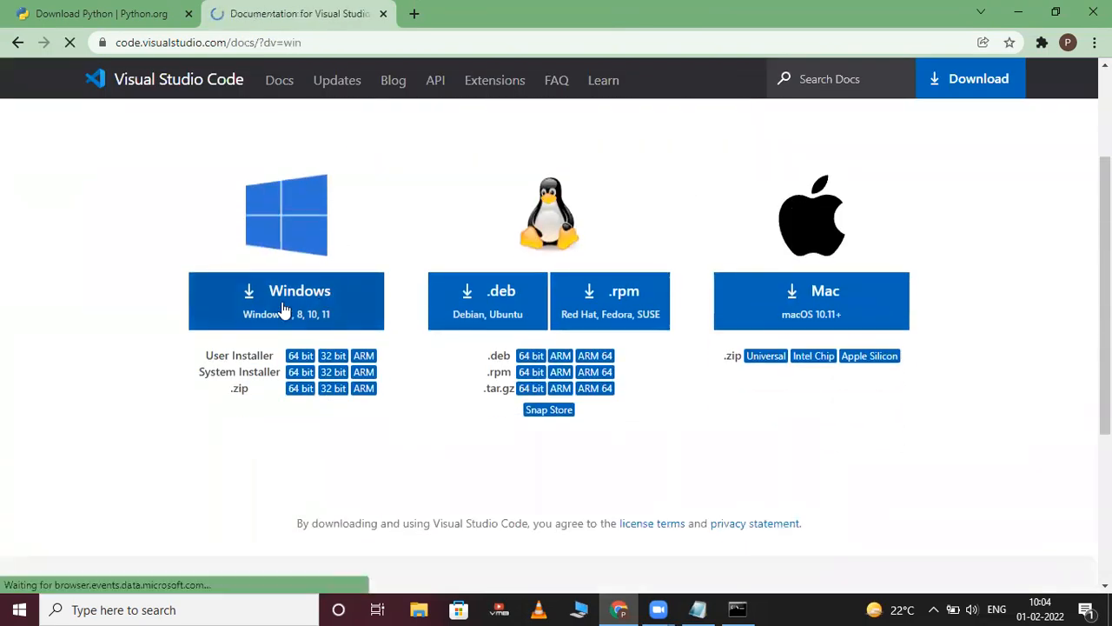
pyautogui.click(286, 301)
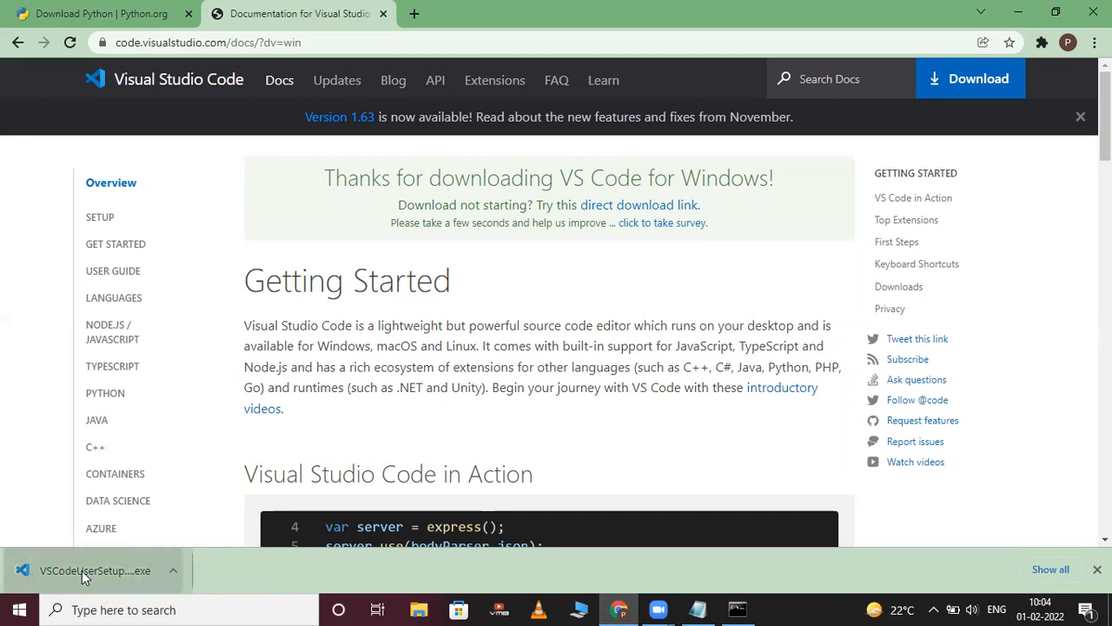
# - Run the VS Code installer, accept the license and keep the default folder and Start Menu settings
pyautogui.click(96, 570)
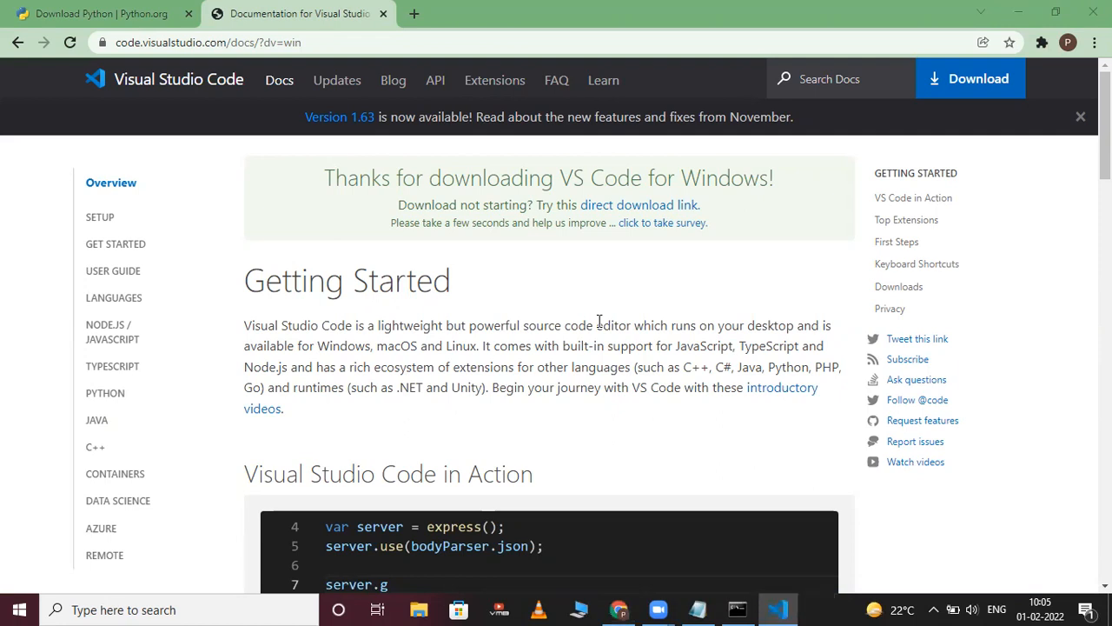
pyautogui.click(776, 609)
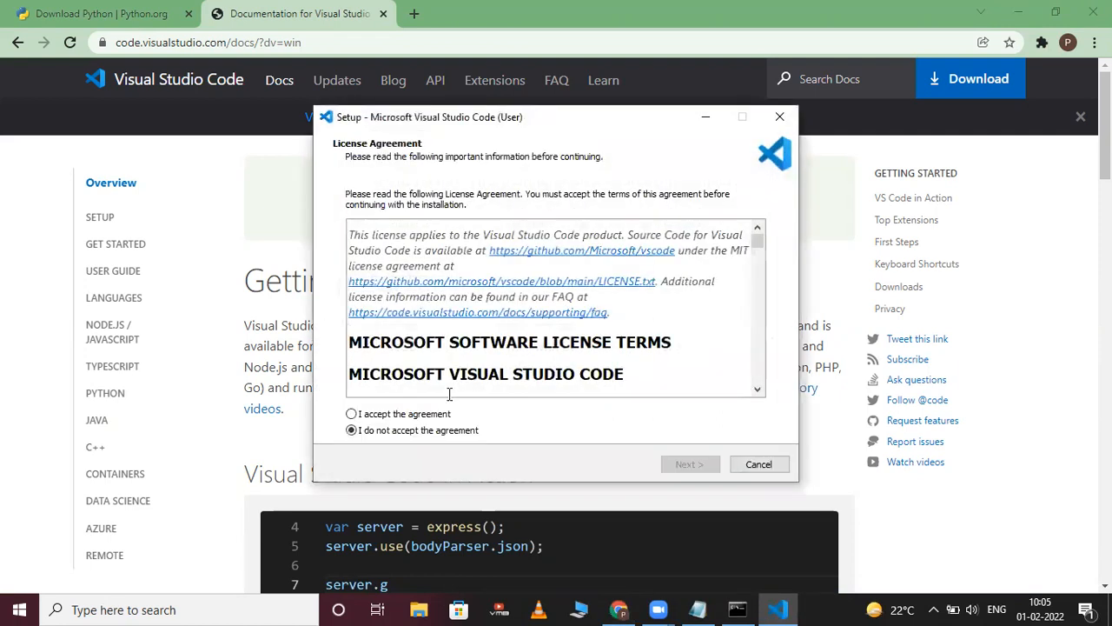
pyautogui.click(689, 463)
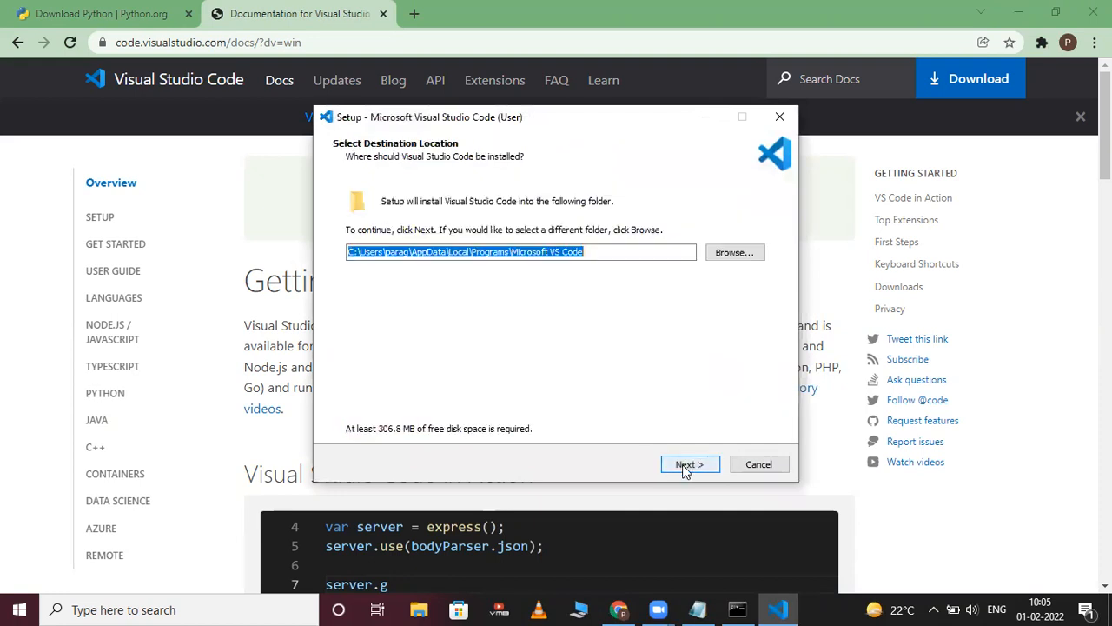
pyautogui.click(689, 464)
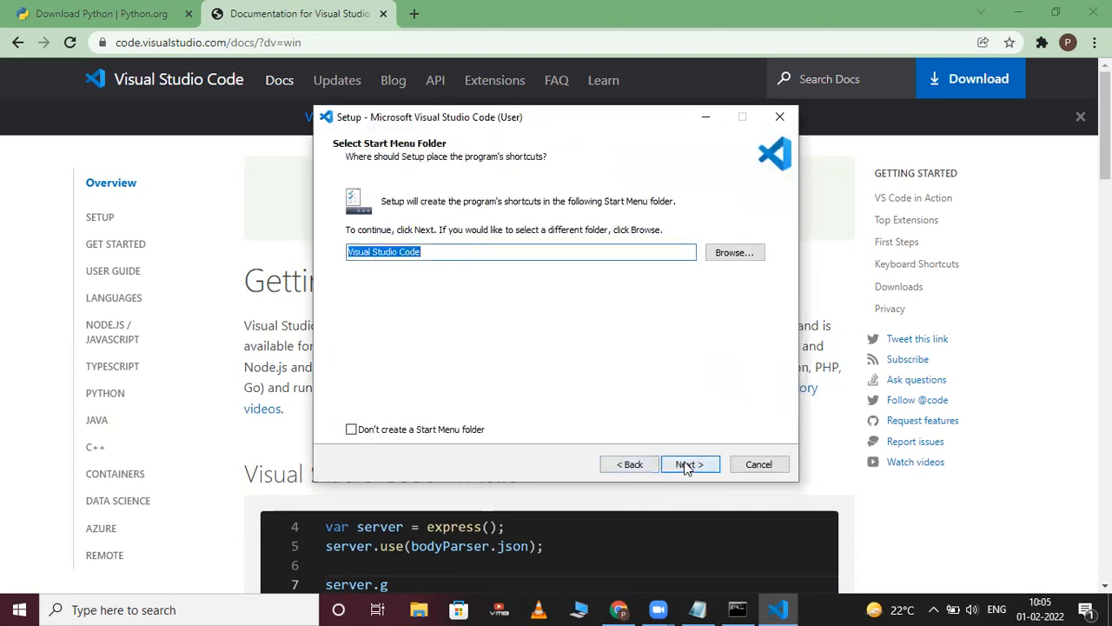
pyautogui.click(687, 463)
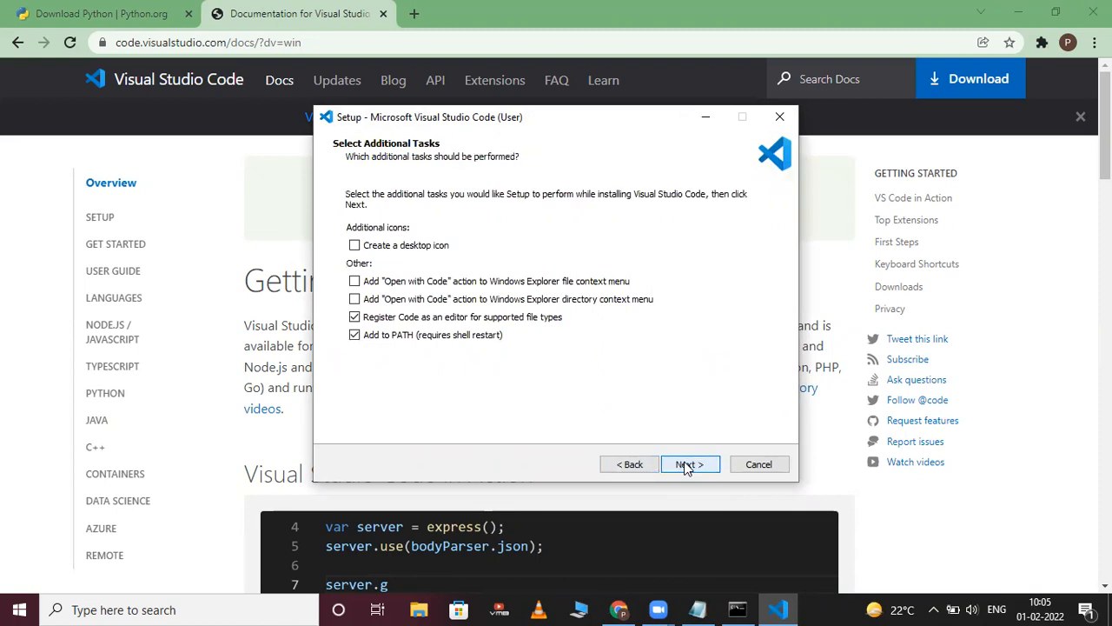
# - Enable a desktop icon, install VS Code and finish with Launch checked
pyautogui.click(354, 245)
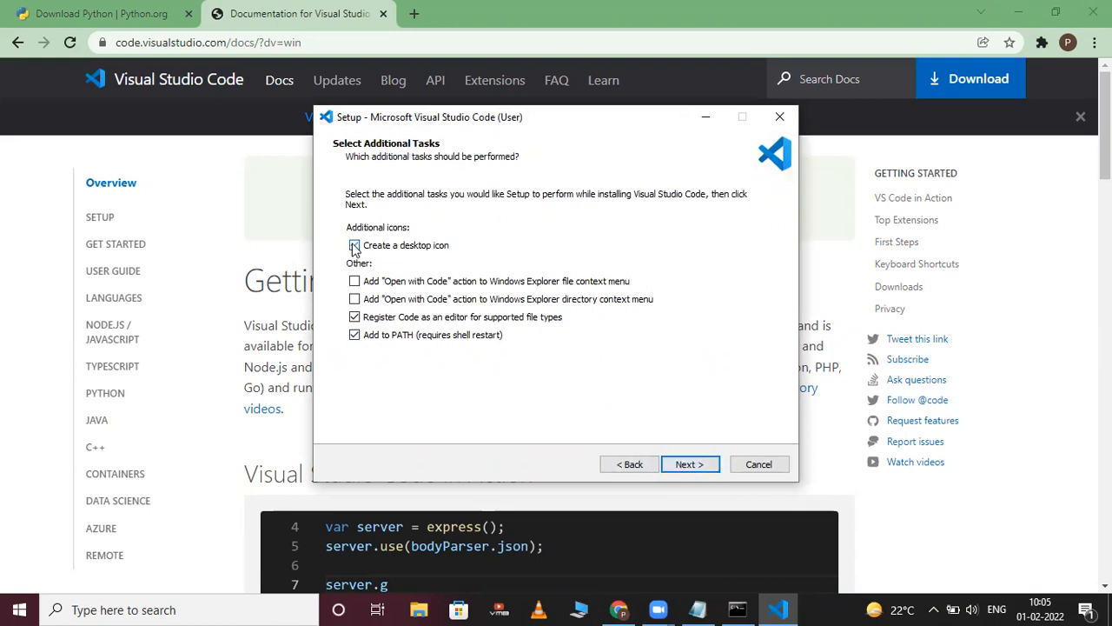
pyautogui.click(354, 244)
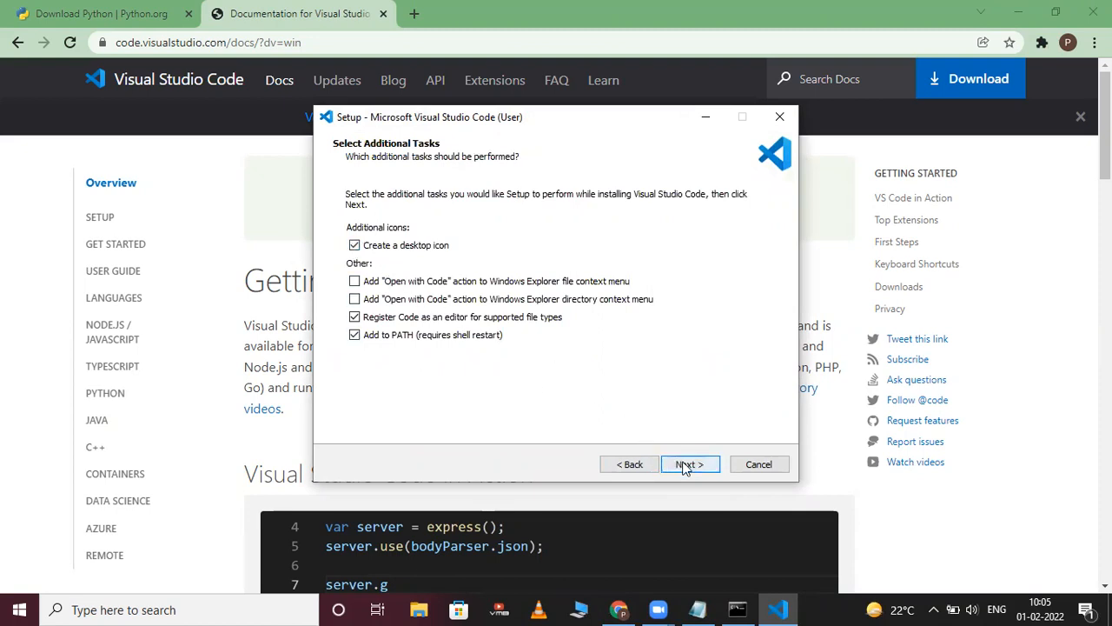
pyautogui.click(689, 463)
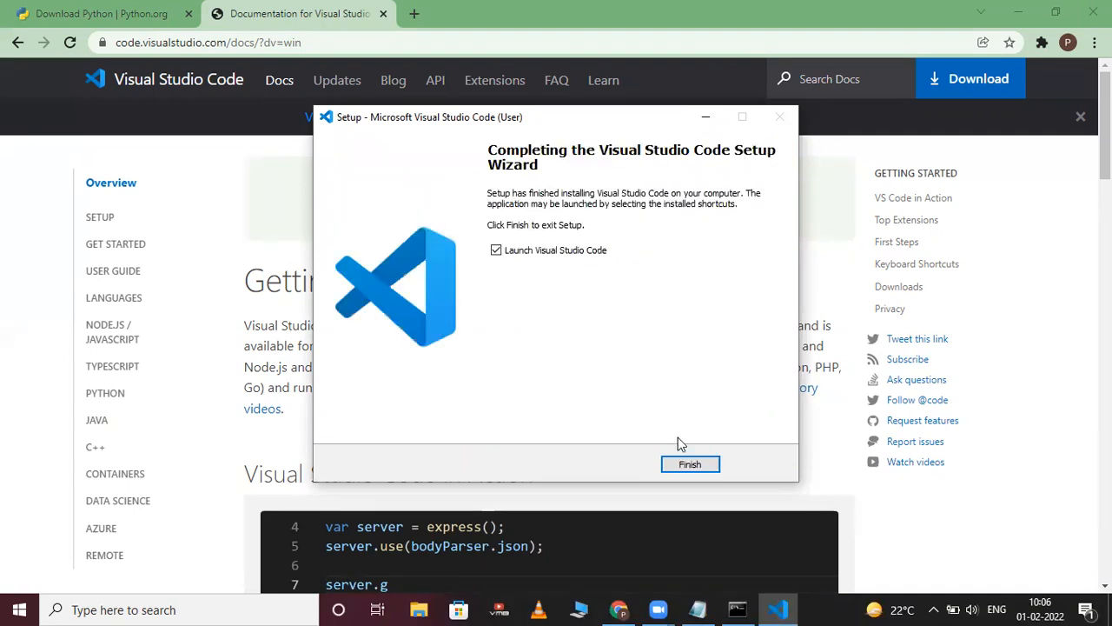
pyautogui.click(689, 463)
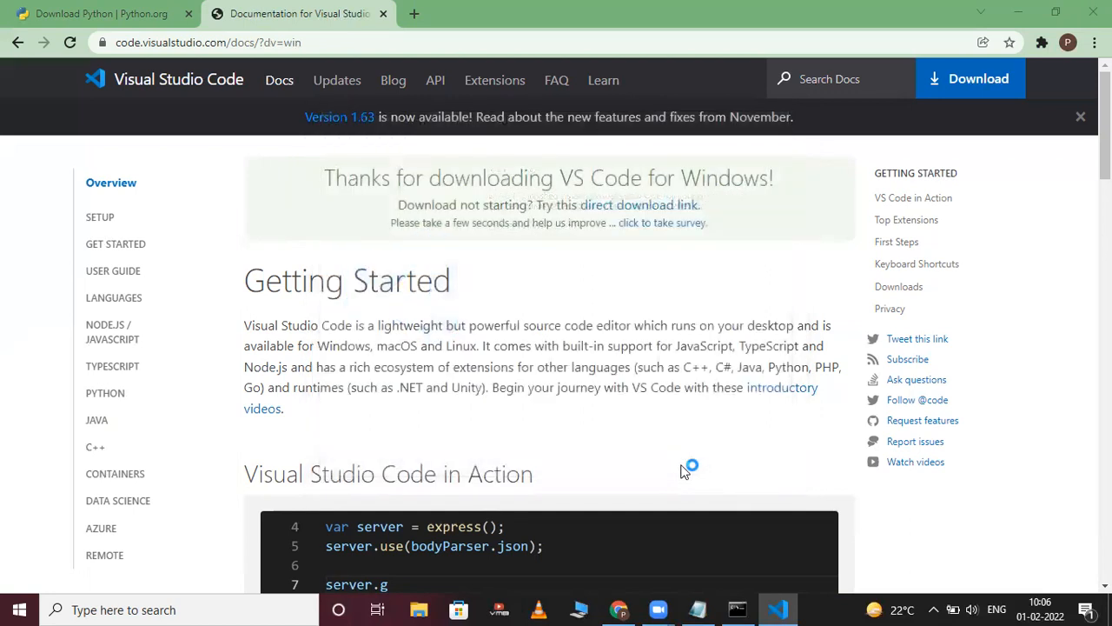
# - Search the Extensions view for 'python' and install Microsoft's Python extension
pyautogui.click(776, 609)
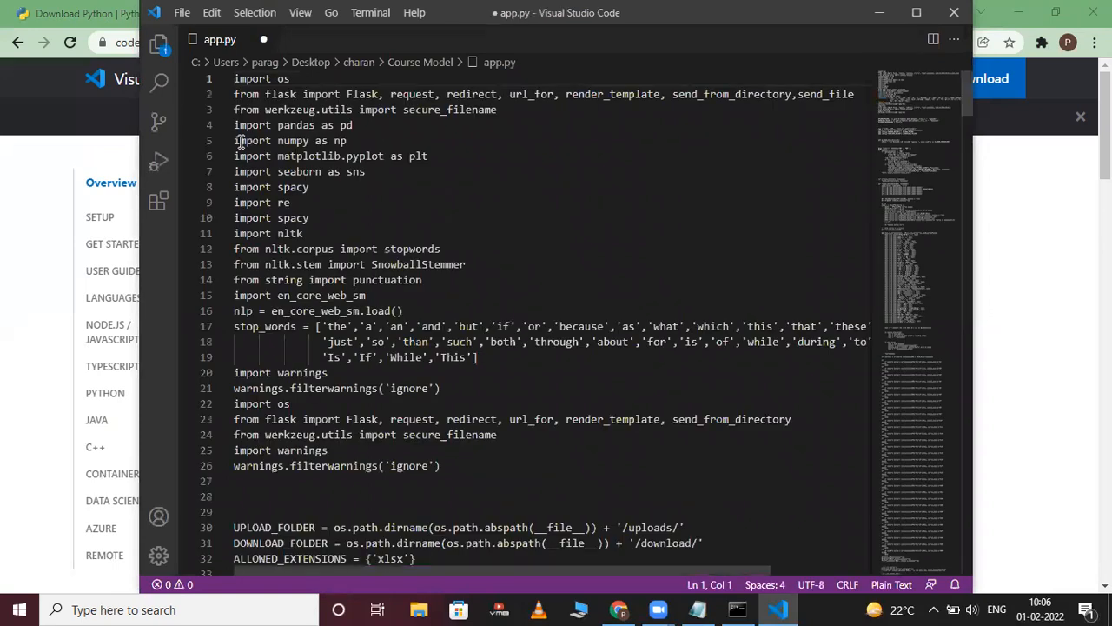
pyautogui.moveTo(159, 202)
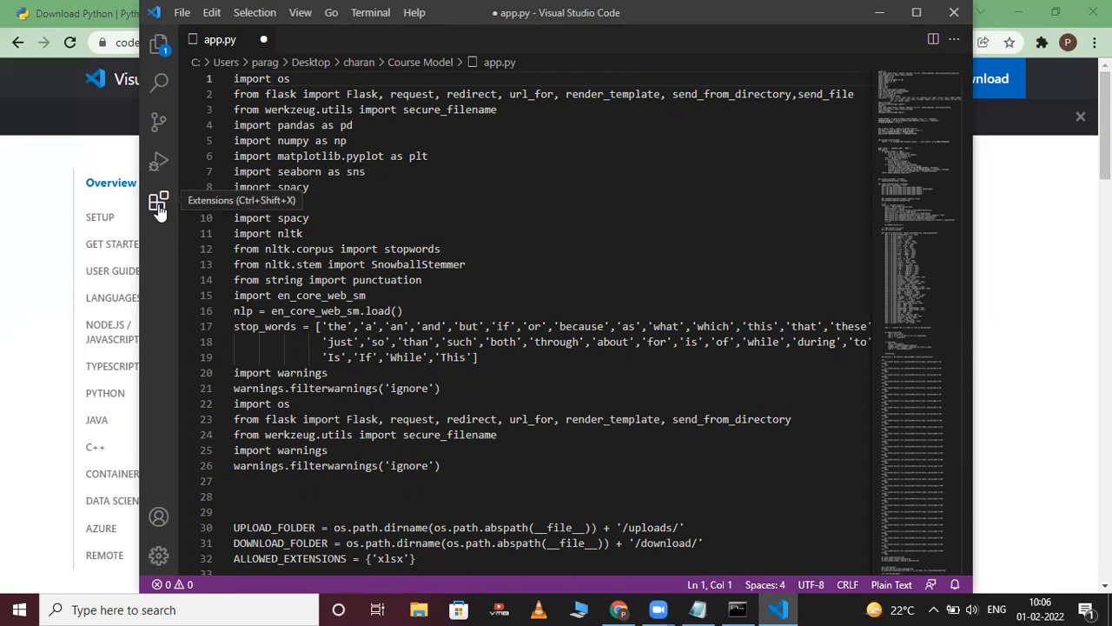
pyautogui.click(159, 202)
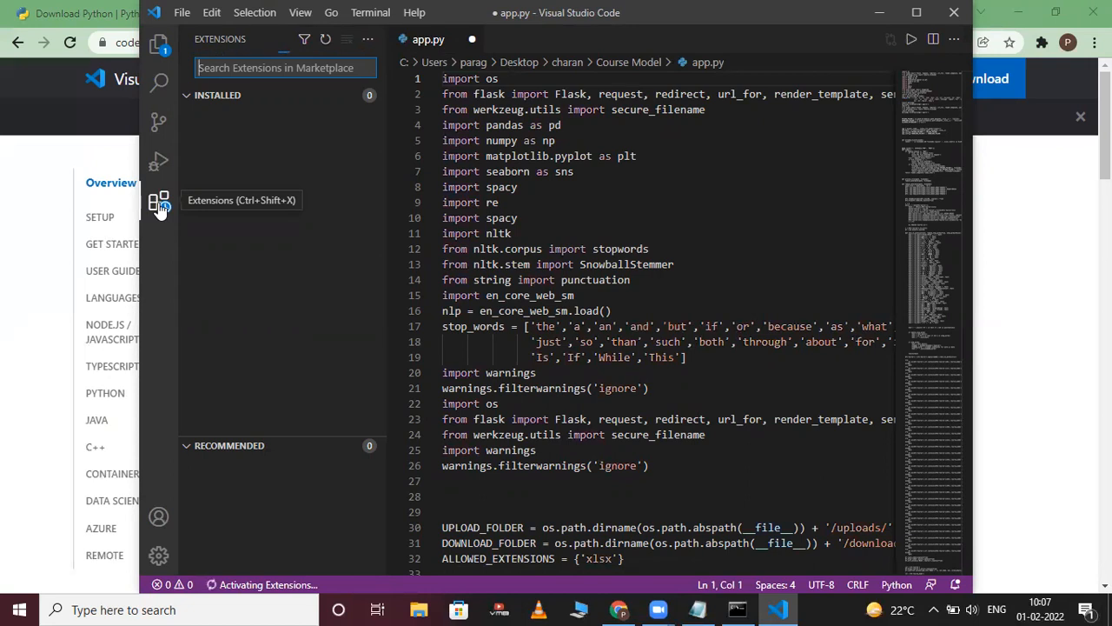
pyautogui.write('pyth')
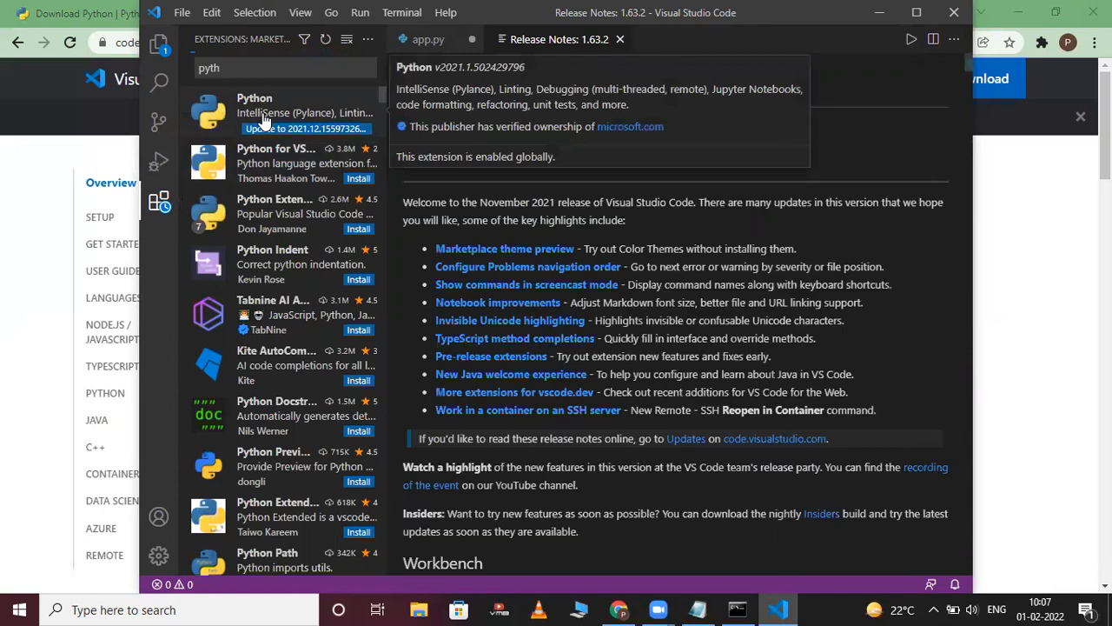
pyautogui.click(304, 127)
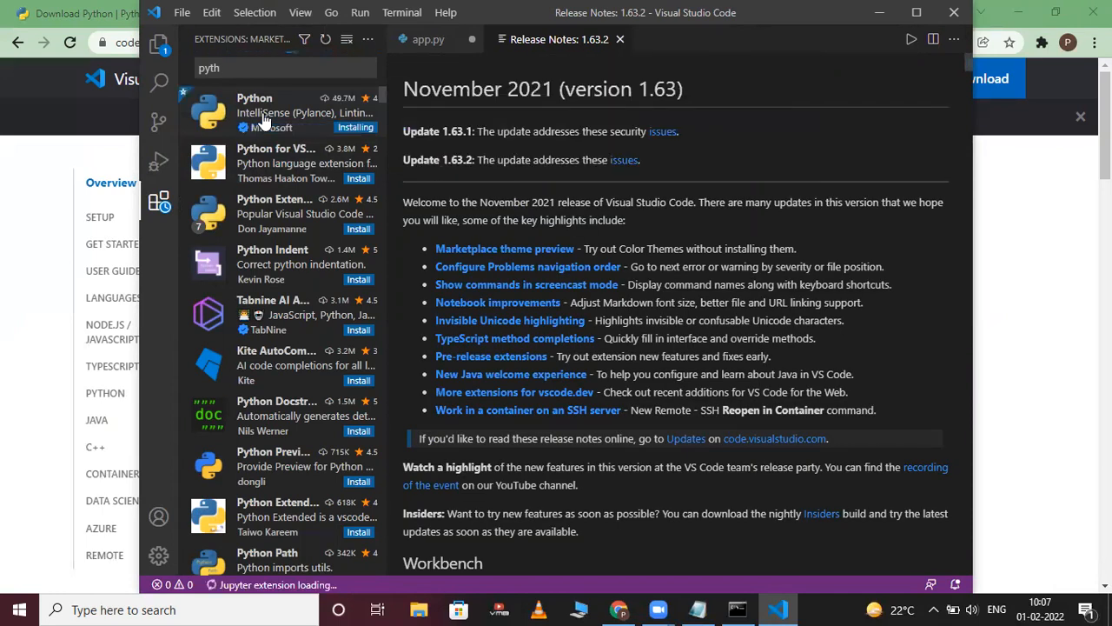
pyautogui.click(255, 97)
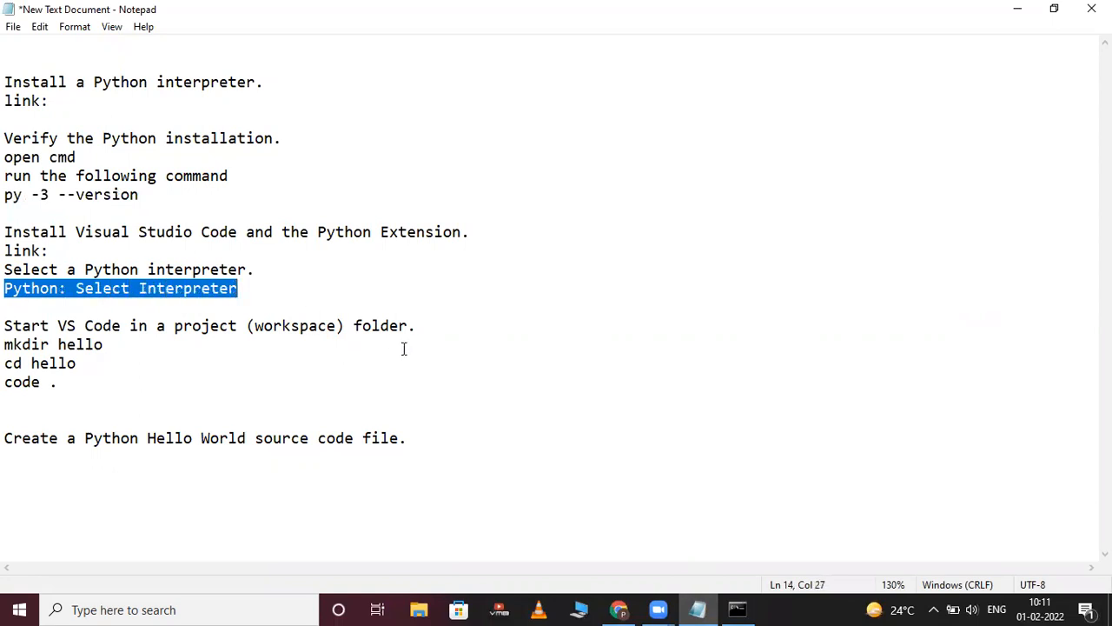
pyautogui.moveTo(658, 609)
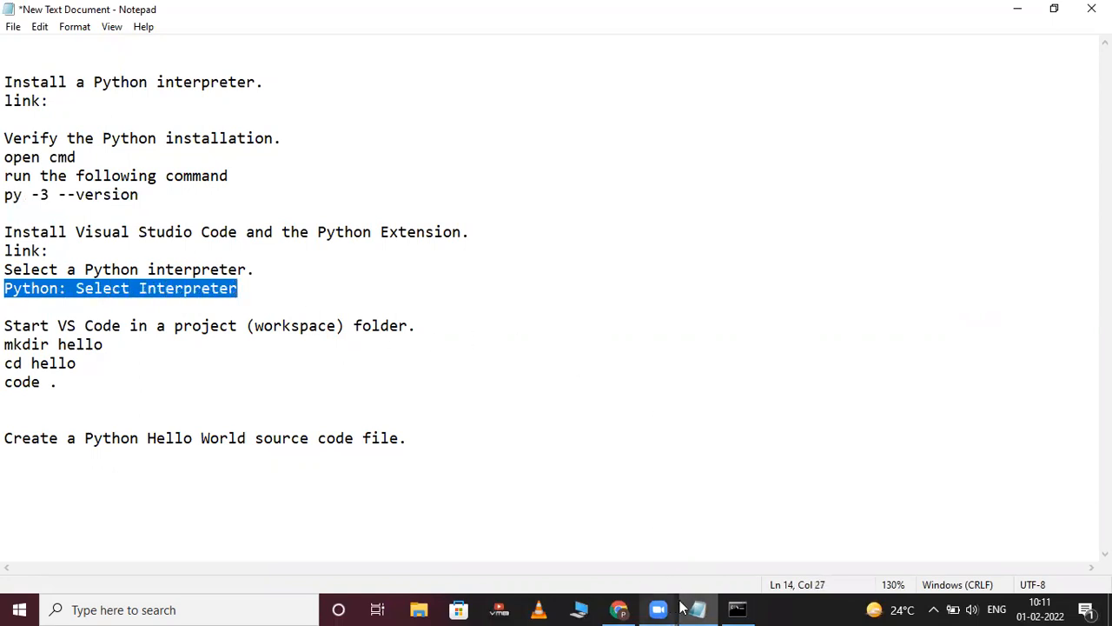
# - Bring Visual Studio Code with app.py back to the front from the Notepad notes
pyautogui.click(779, 609)
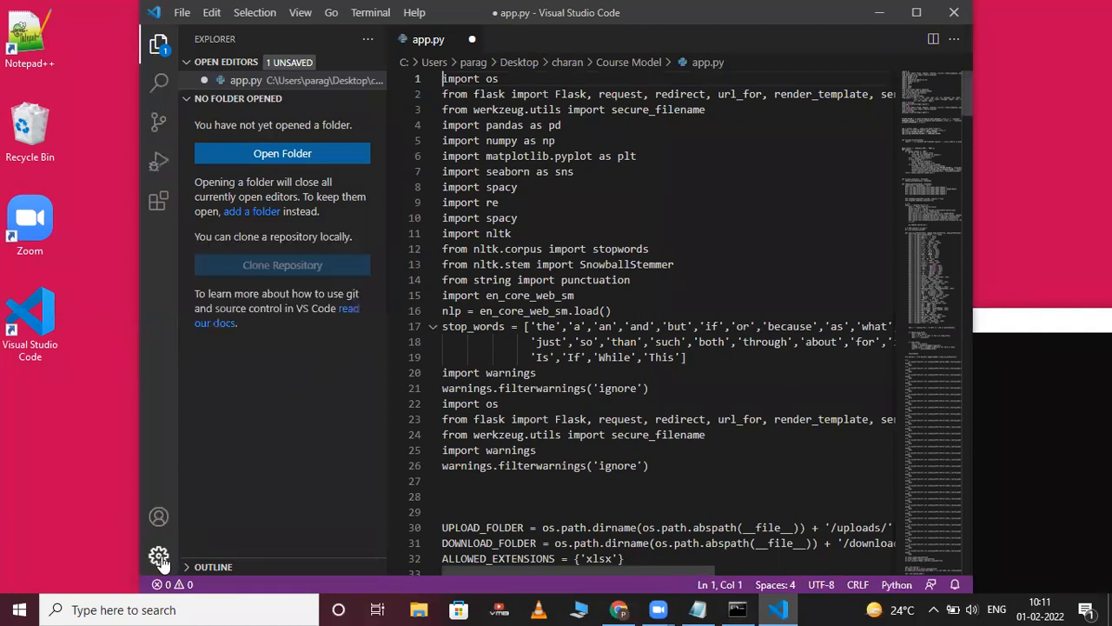
# - Show the Command Palette from the Manage gear, listing Python: Select Interpreter as recently used
pyautogui.click(159, 556)
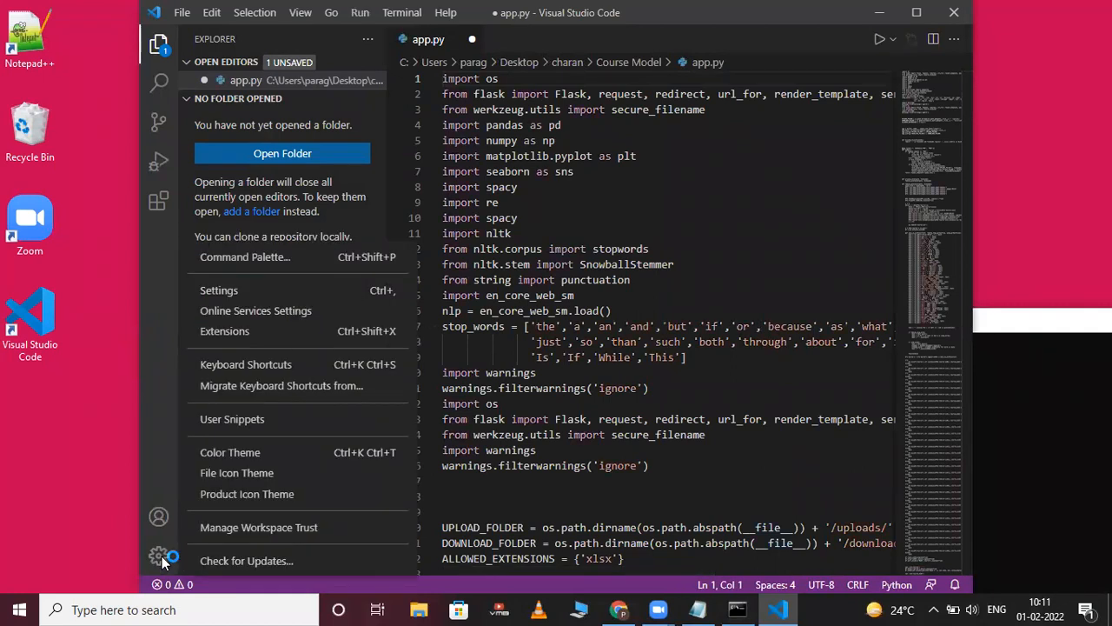
pyautogui.moveTo(247, 528)
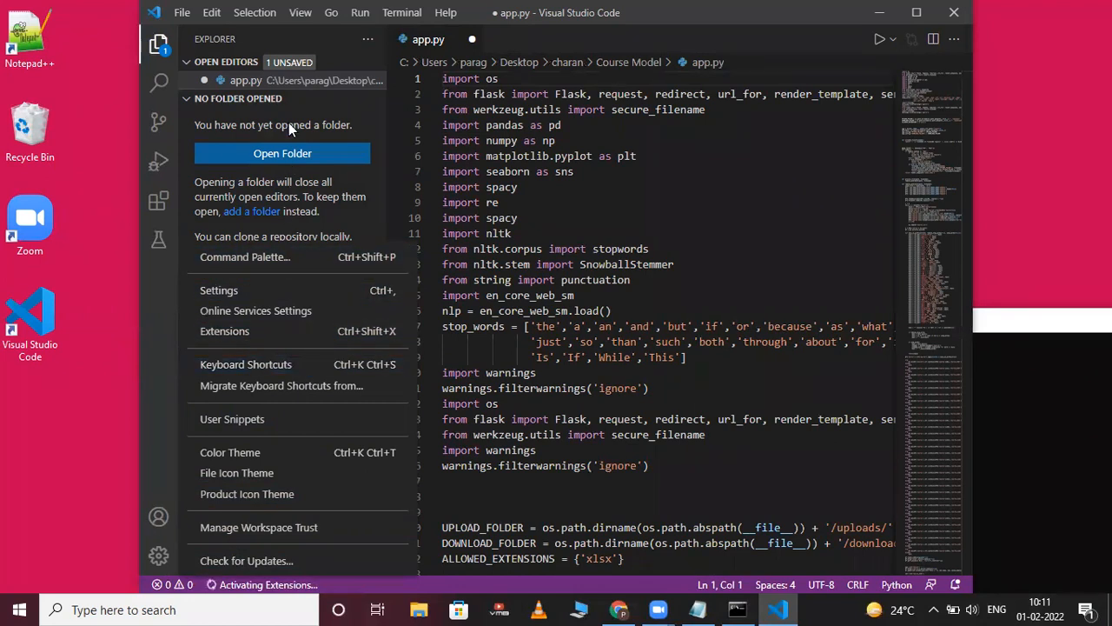
pyautogui.click(245, 256)
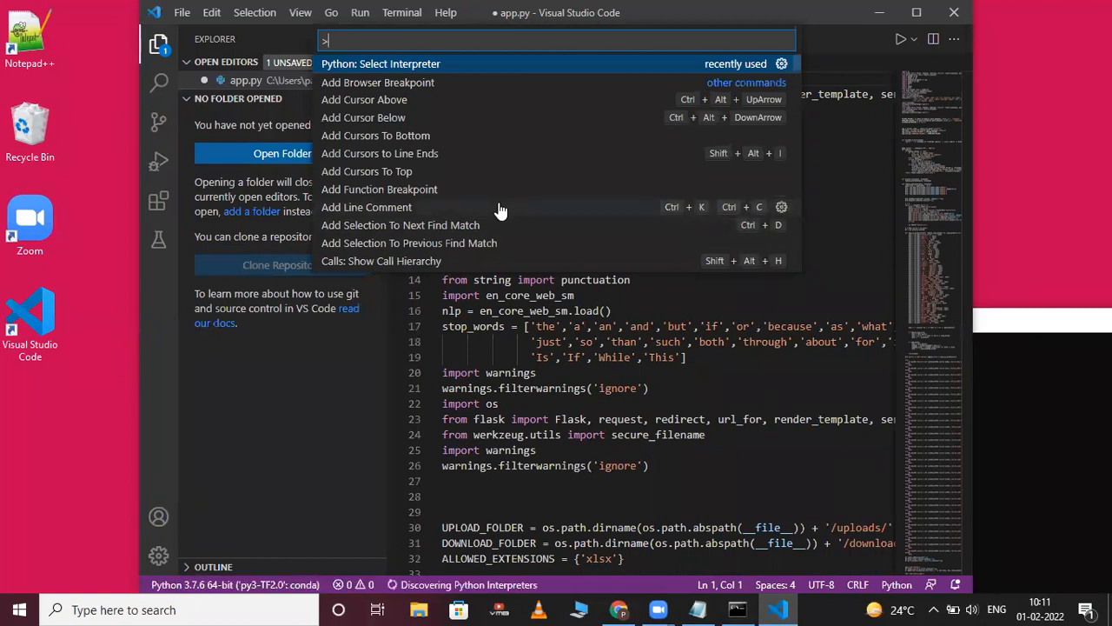
pyautogui.press('Escape')
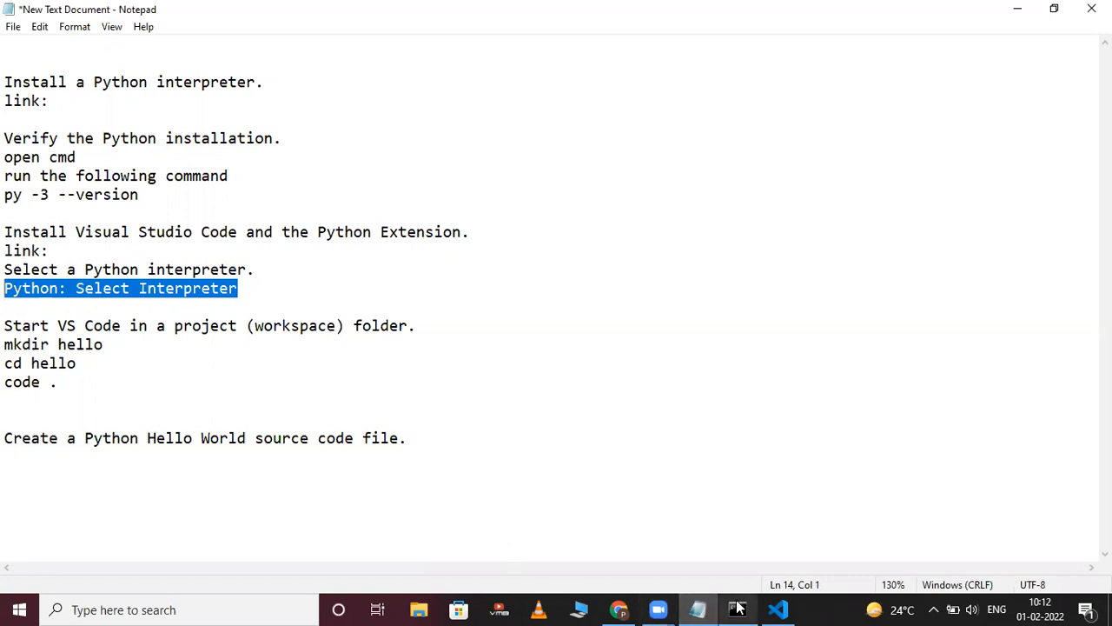
pyautogui.click(778, 609)
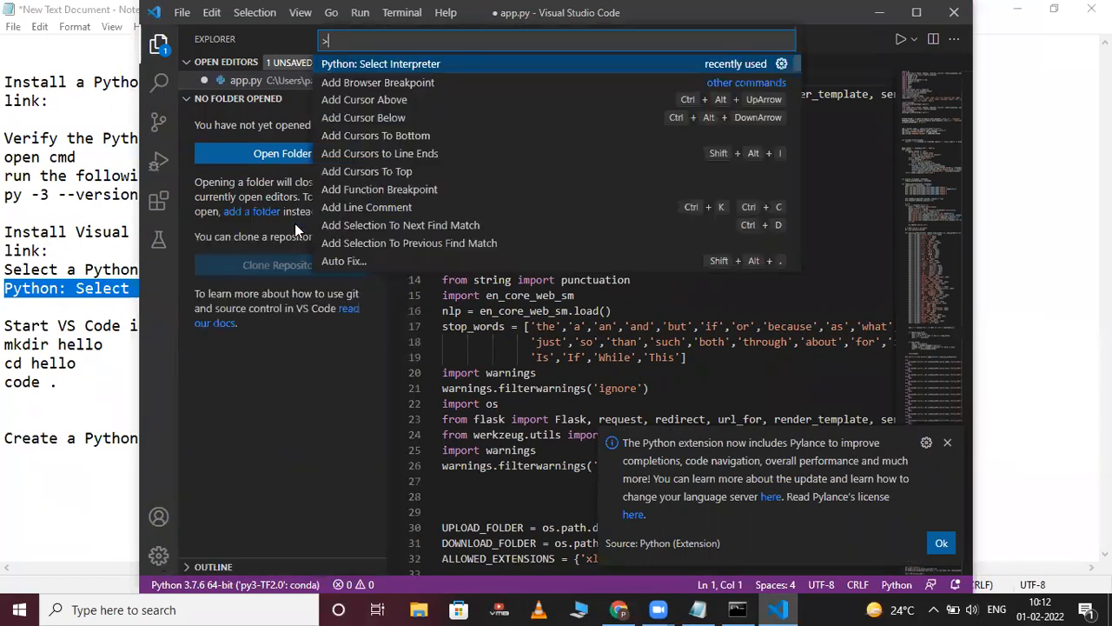
# - Select the Python 3.10.2 64-bit interpreter and dismiss the Pylance notice
pyautogui.click(380, 62)
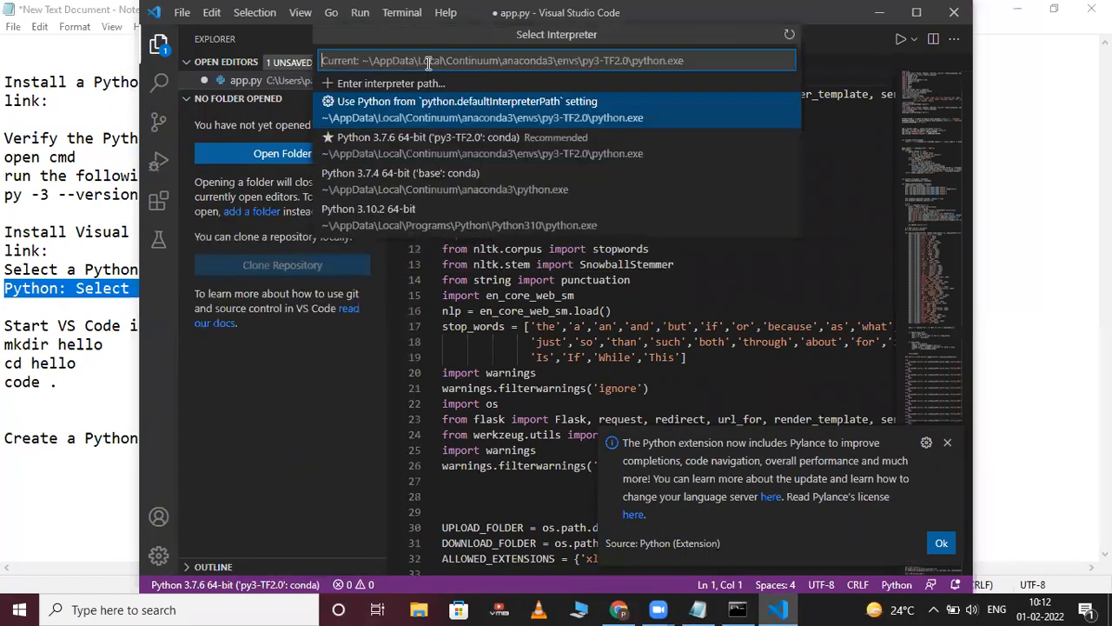
pyautogui.moveTo(572, 214)
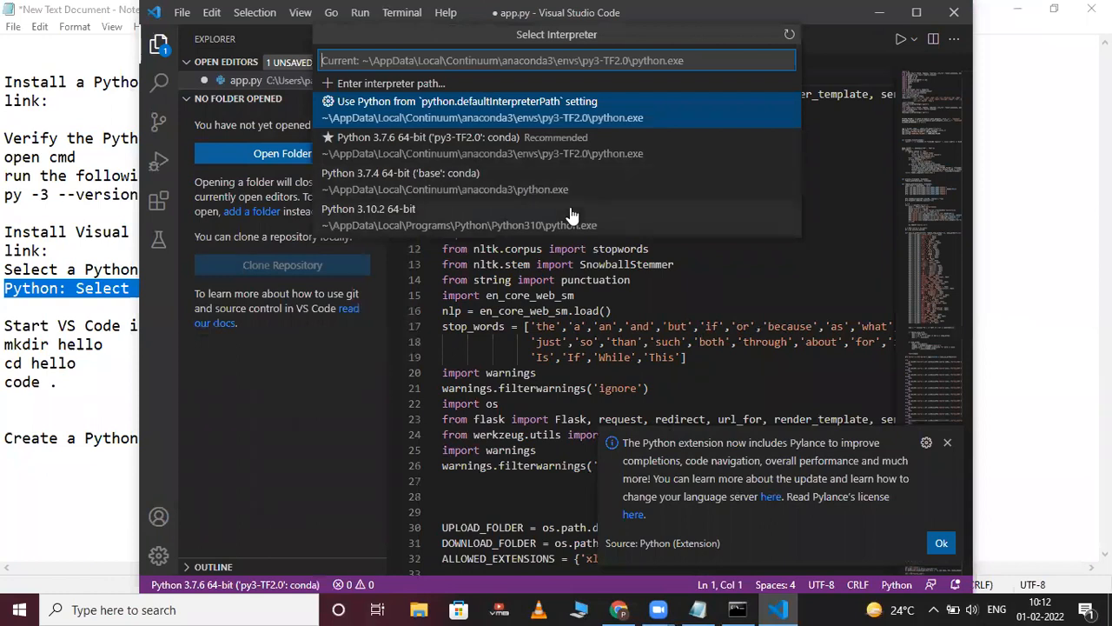
pyautogui.moveTo(399, 232)
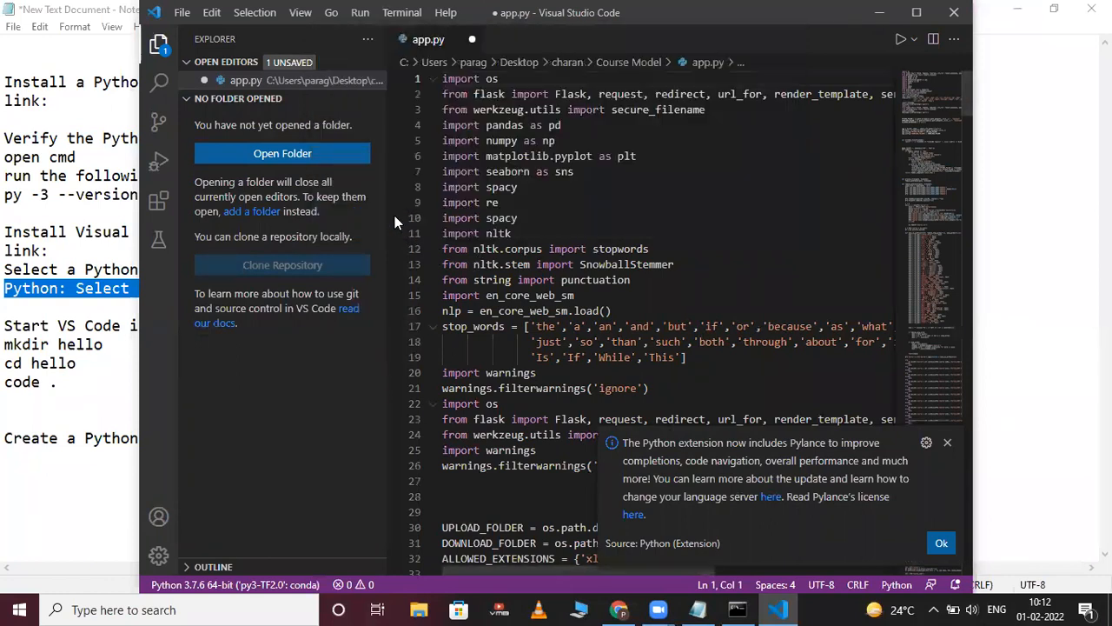
pyautogui.click(941, 542)
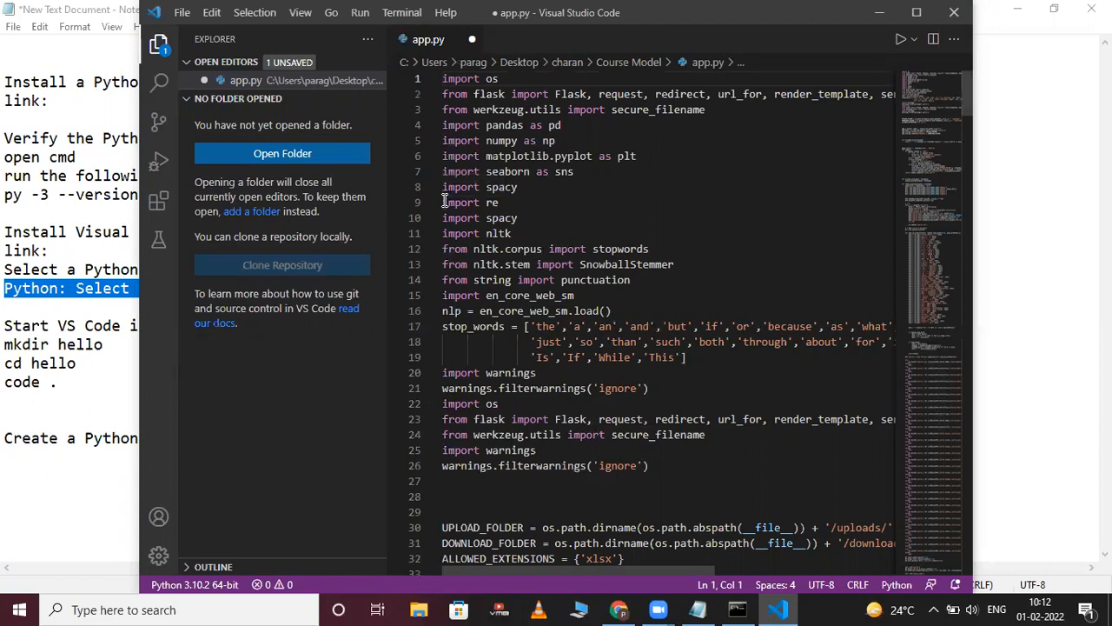
pyautogui.moveTo(860, 77)
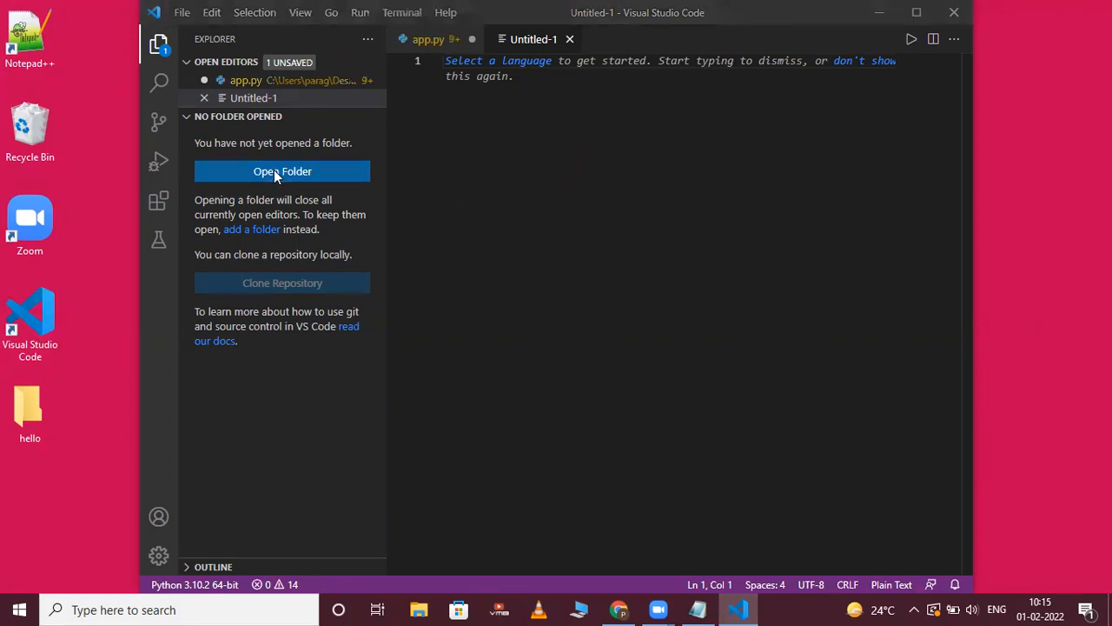
# - Open the Desktop's hello folder as the workspace, discarding unsaved changes to app.py
pyautogui.click(282, 171)
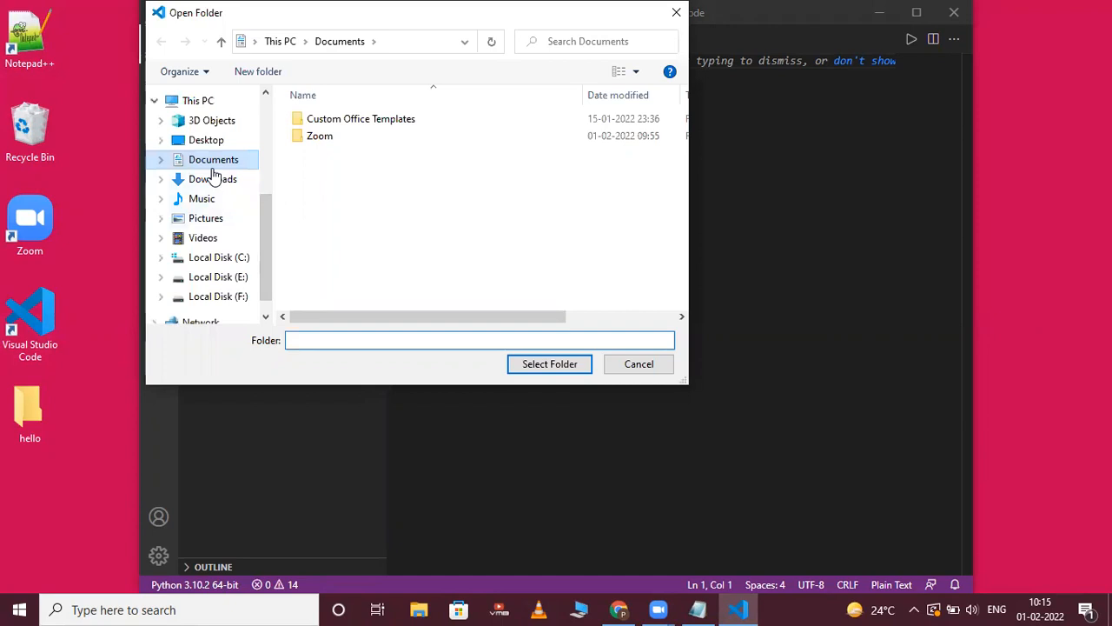
pyautogui.click(205, 140)
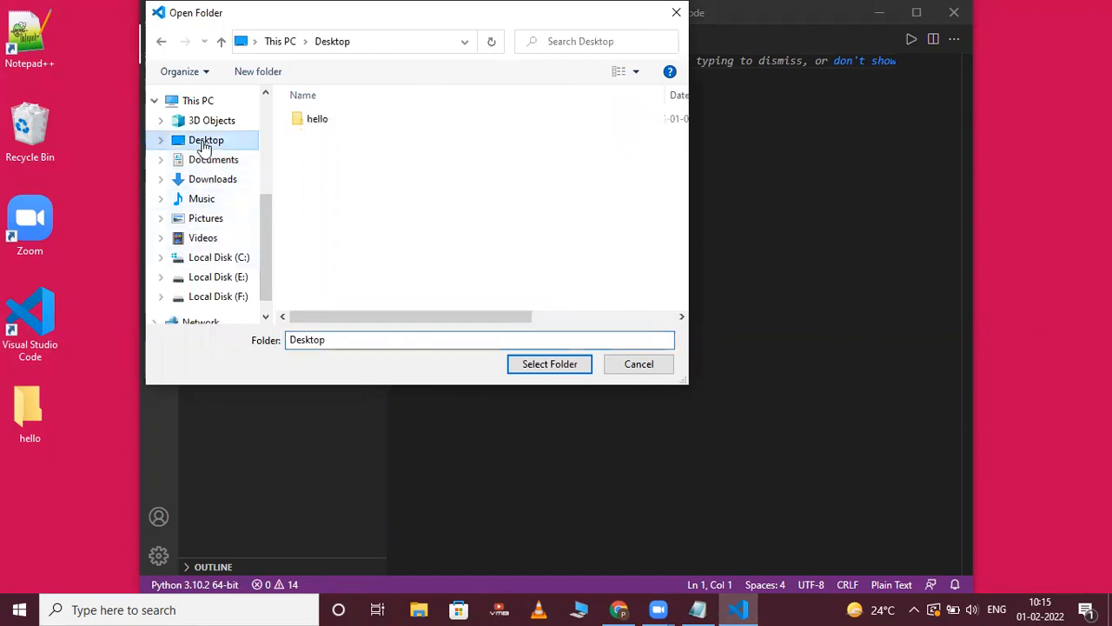
pyautogui.click(317, 118)
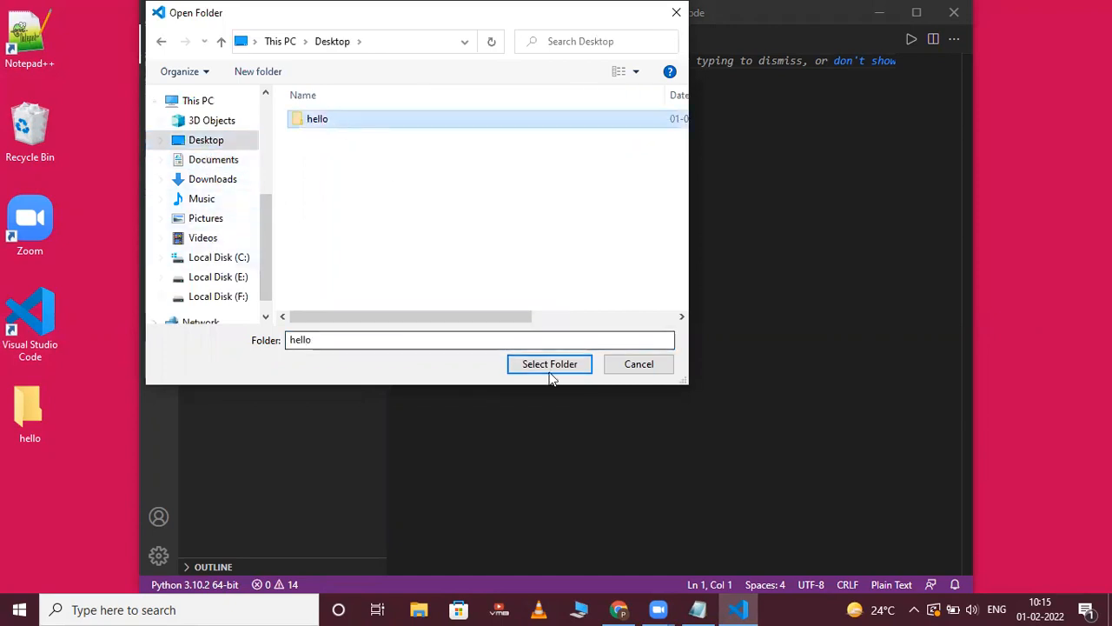
pyautogui.click(549, 363)
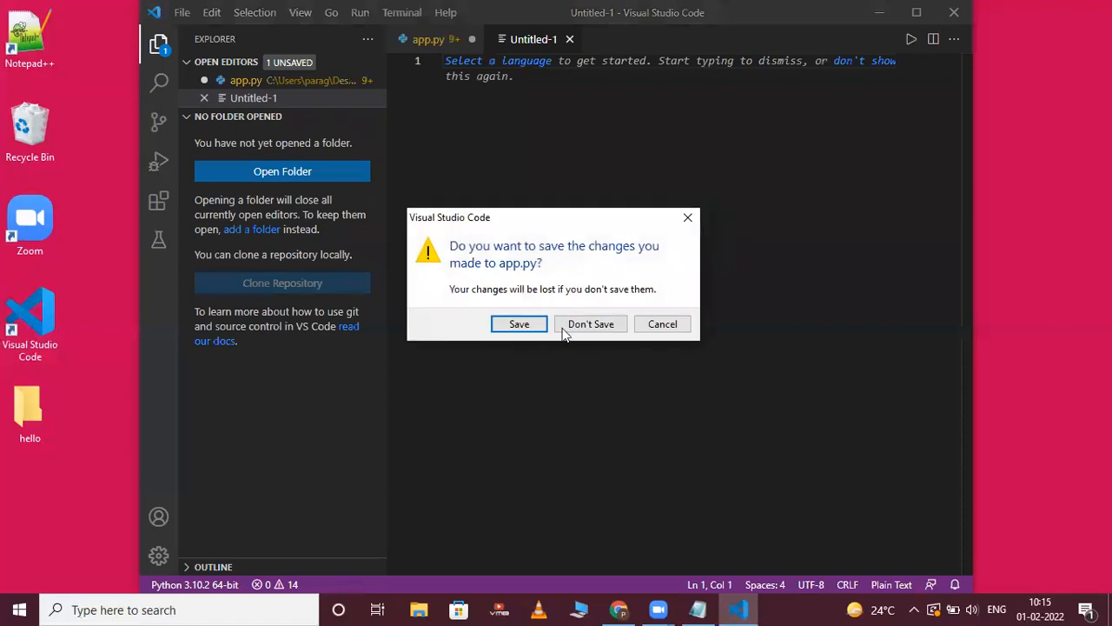
pyautogui.click(591, 323)
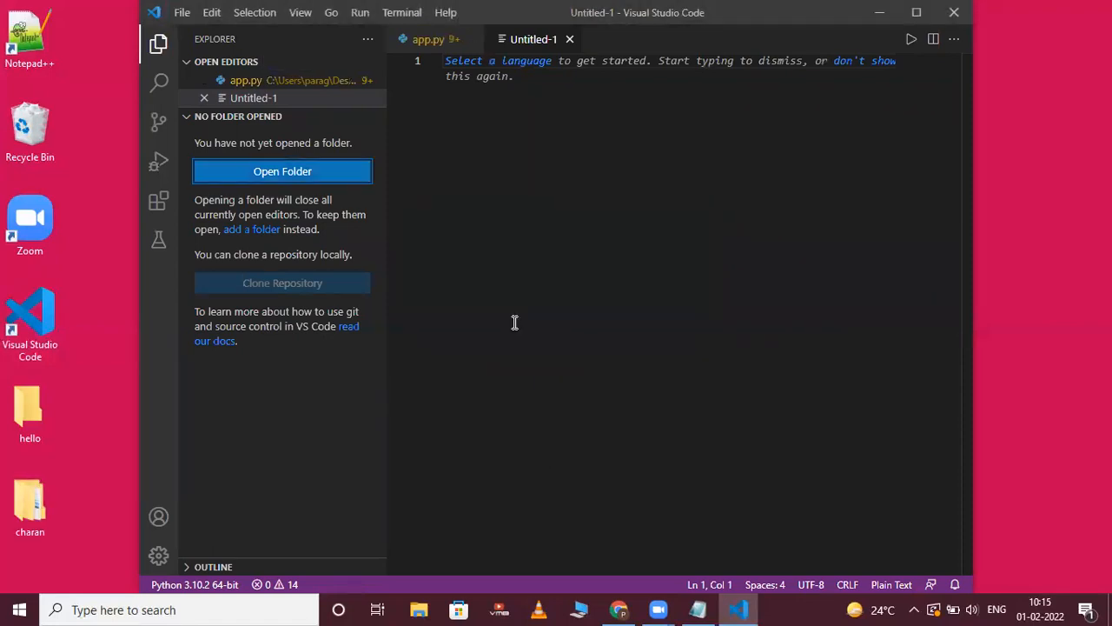
pyautogui.click(879, 12)
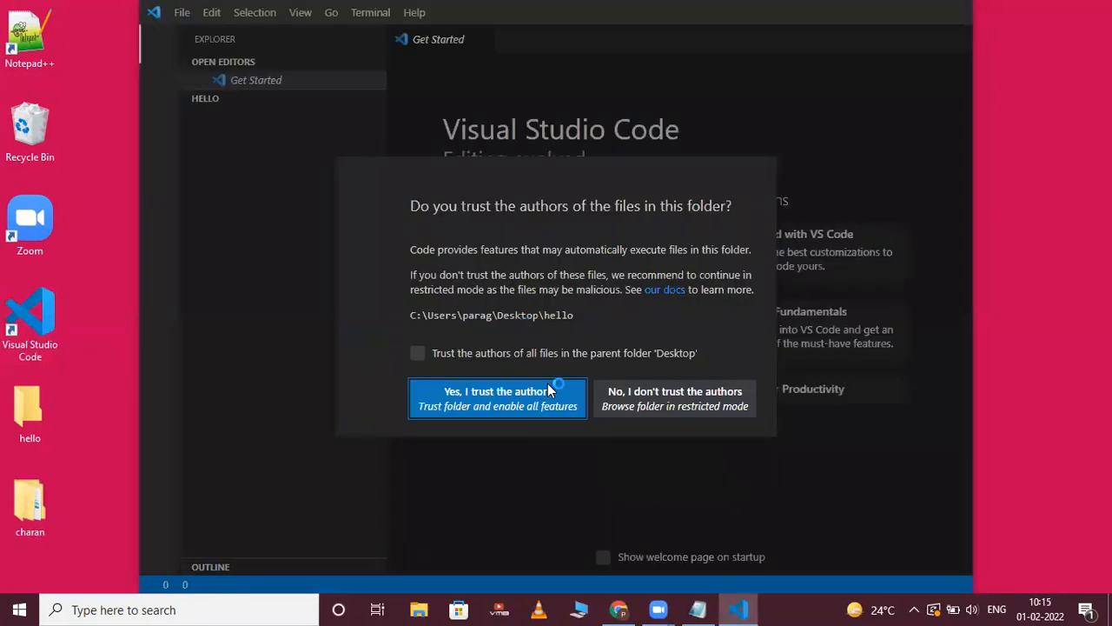
# - Choose 'Yes, I trust the authors' so hello opens fully as the workspace
pyautogui.click(417, 353)
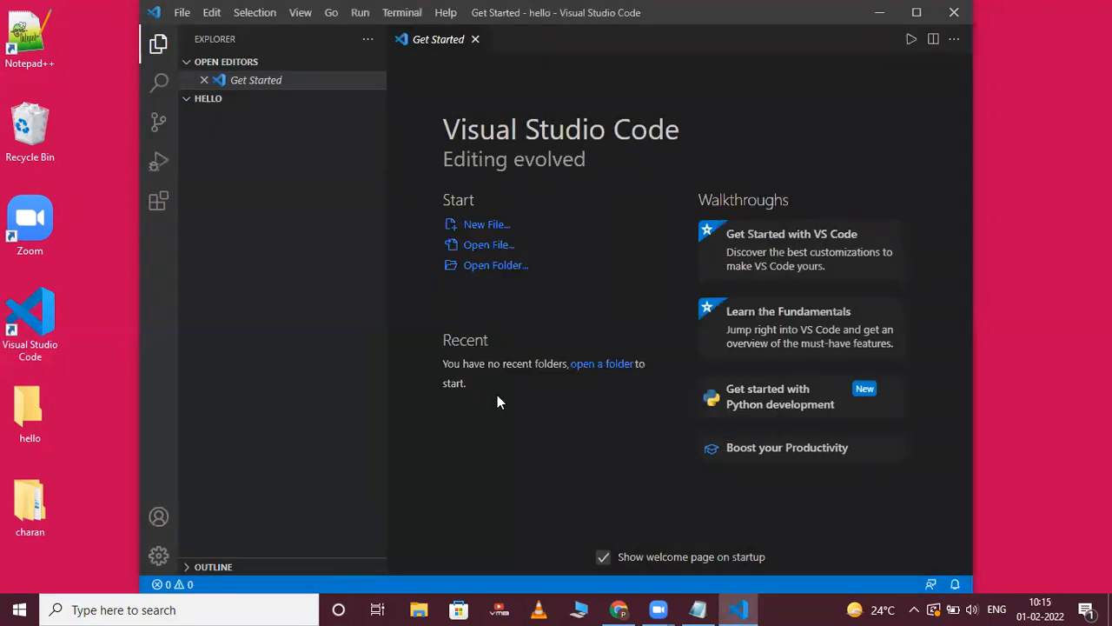
pyautogui.moveTo(289, 185)
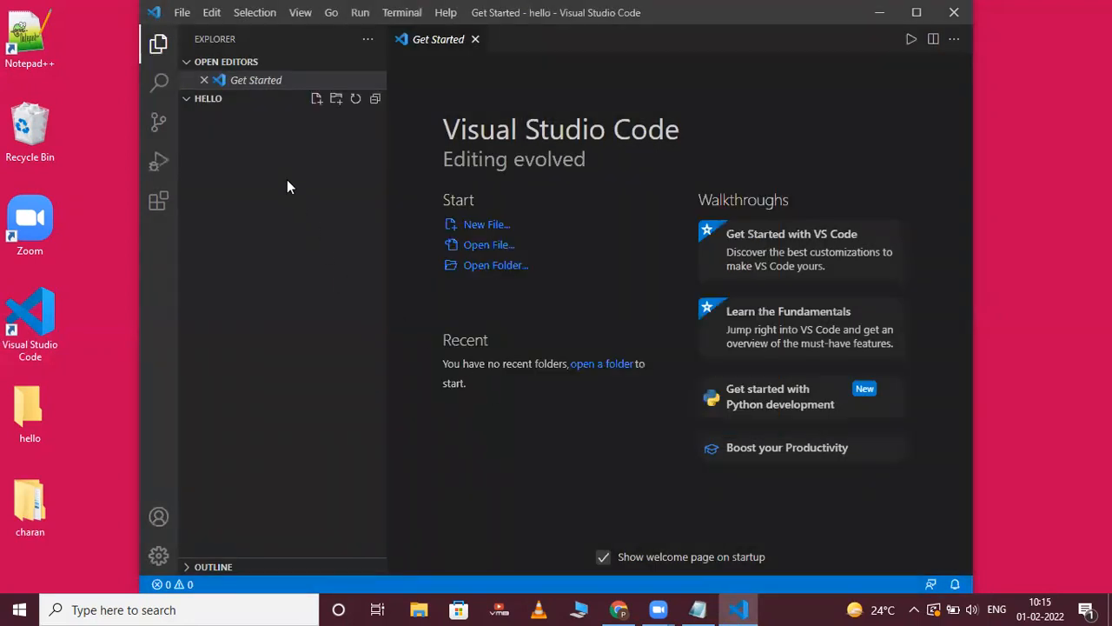
# - Create a new file named file1.py in the hello folder and open it
pyautogui.click(317, 98)
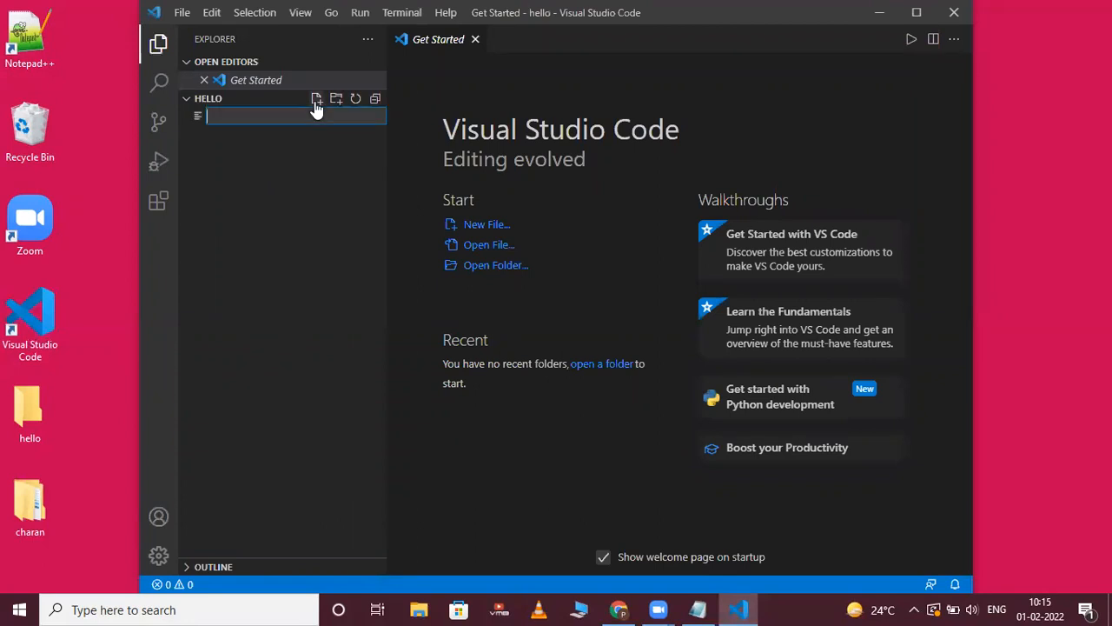
pyautogui.moveTo(315, 287)
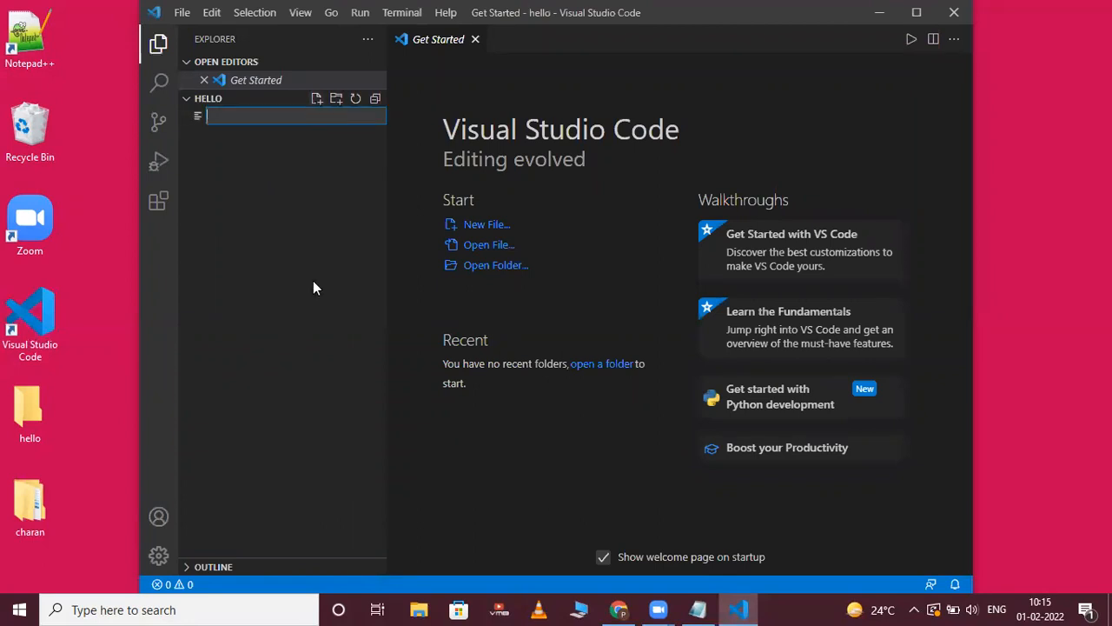
pyautogui.write('f')
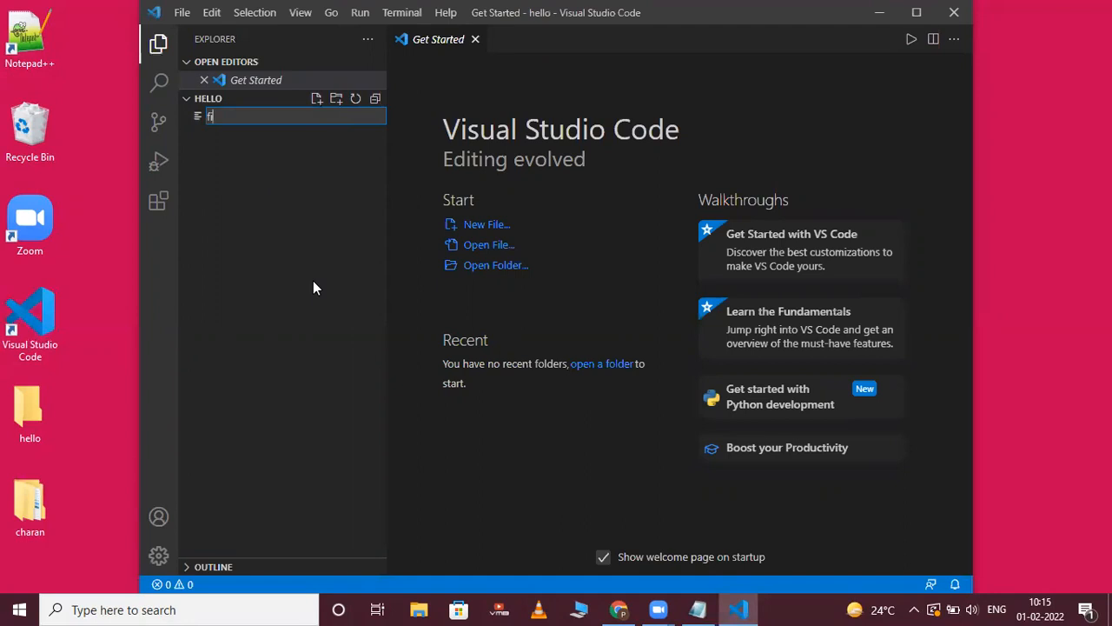
pyautogui.write('le')
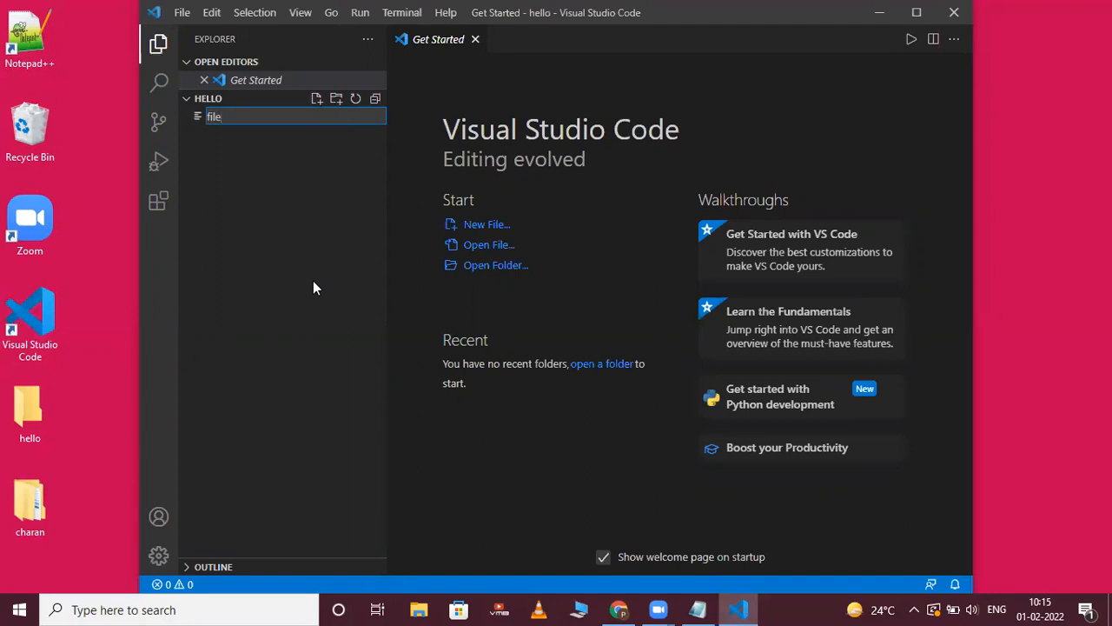
pyautogui.write('1.p')
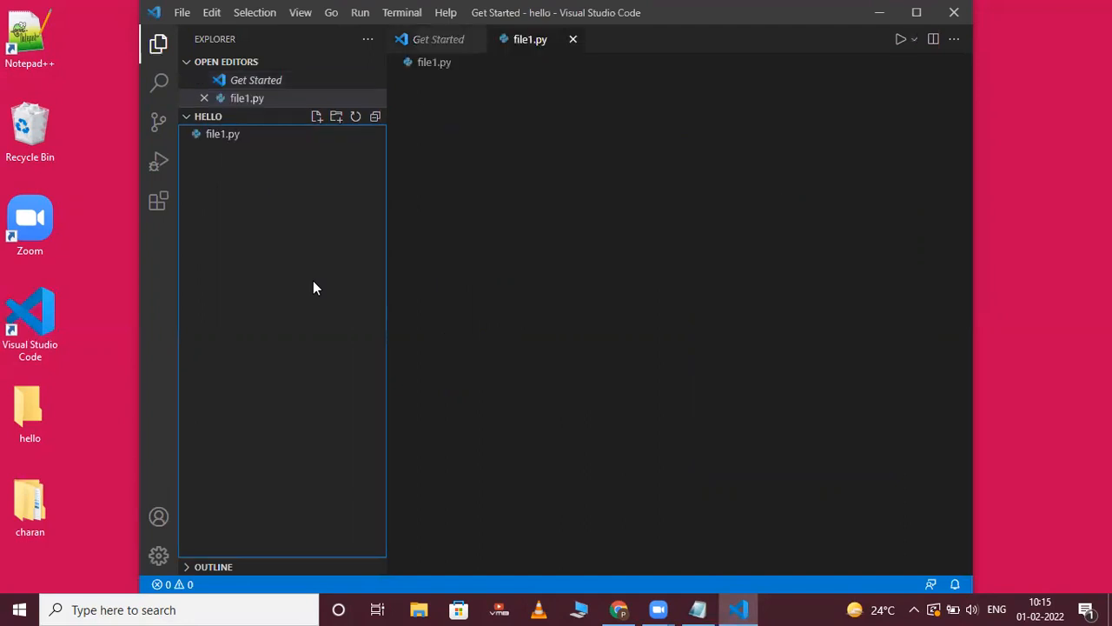
# - Write print("hello world") in file1.py and save it with Ctrl+S
pyautogui.write('p')
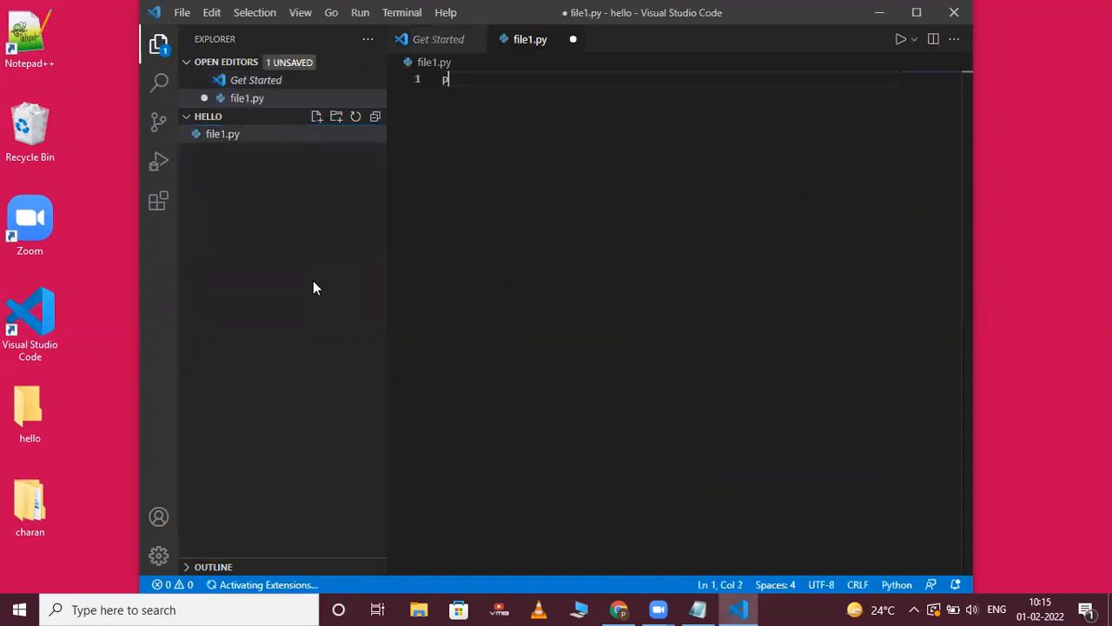
pyautogui.write('rint')
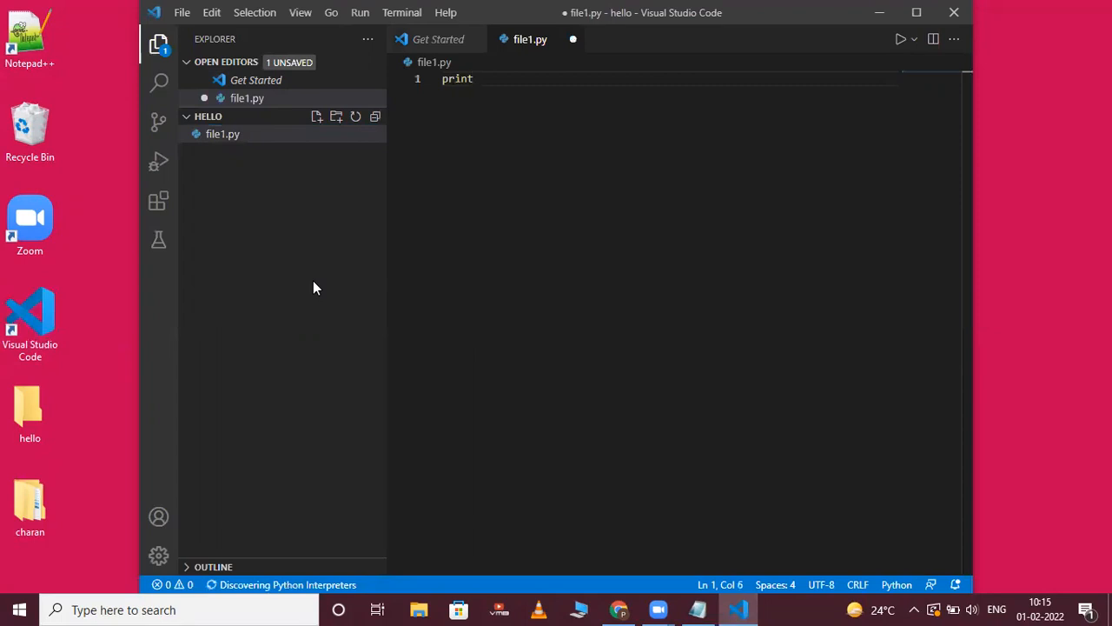
pyautogui.write('("")')
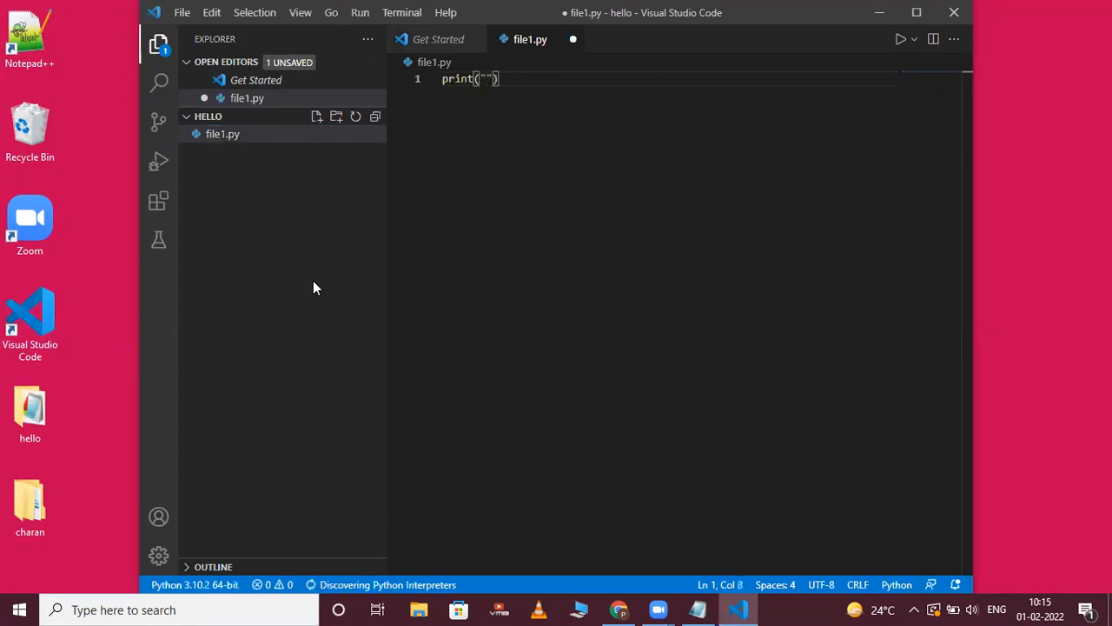
pyautogui.write('hello')
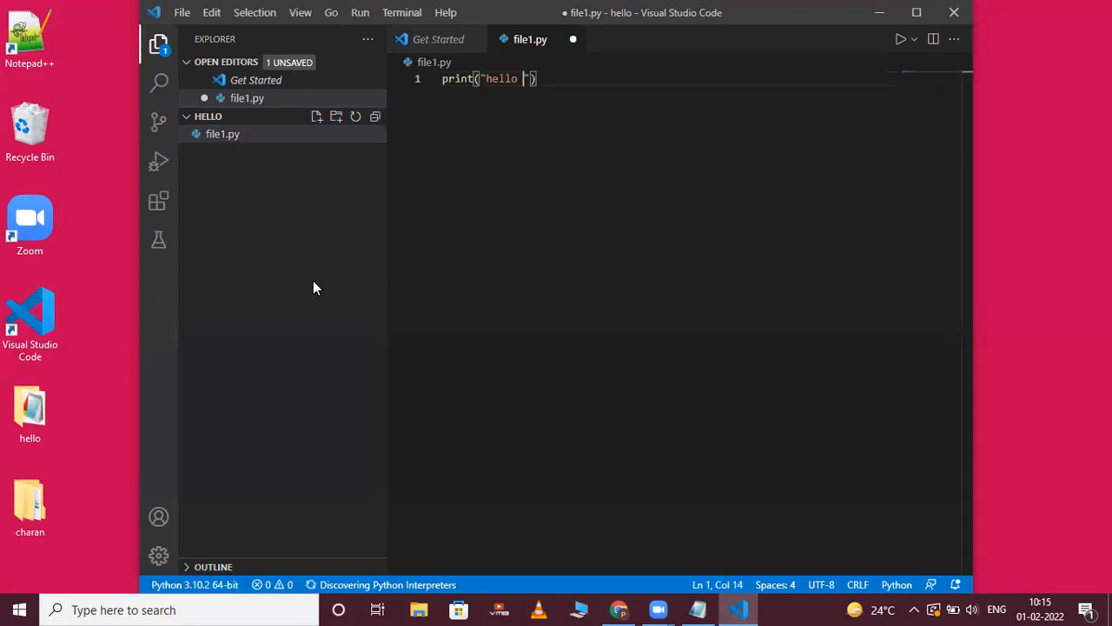
pyautogui.write('world')
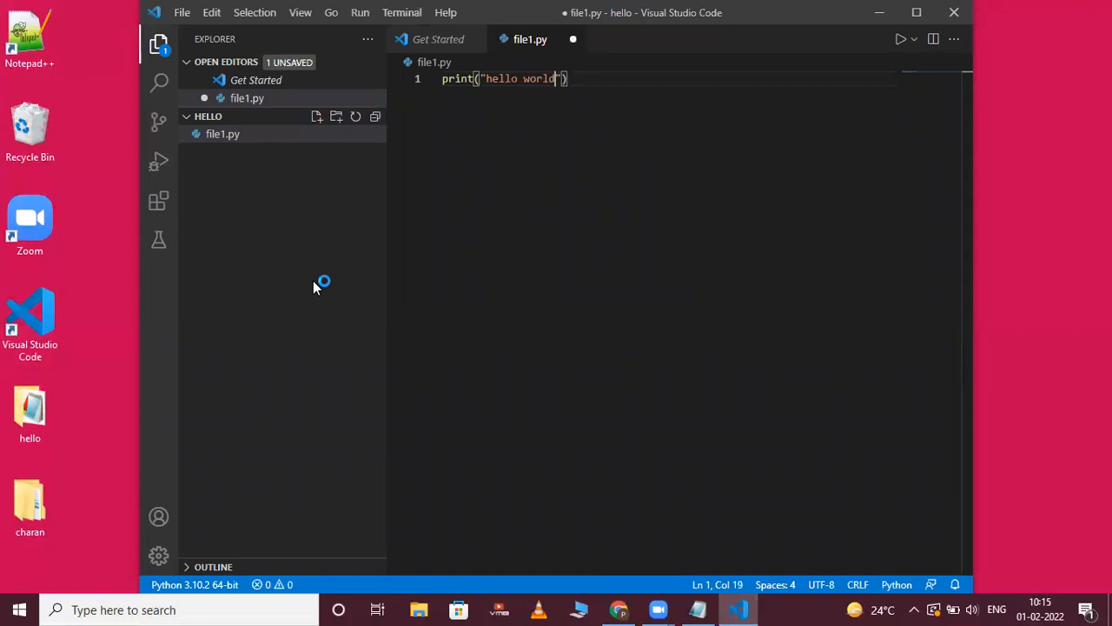
pyautogui.press('ctrl+s')
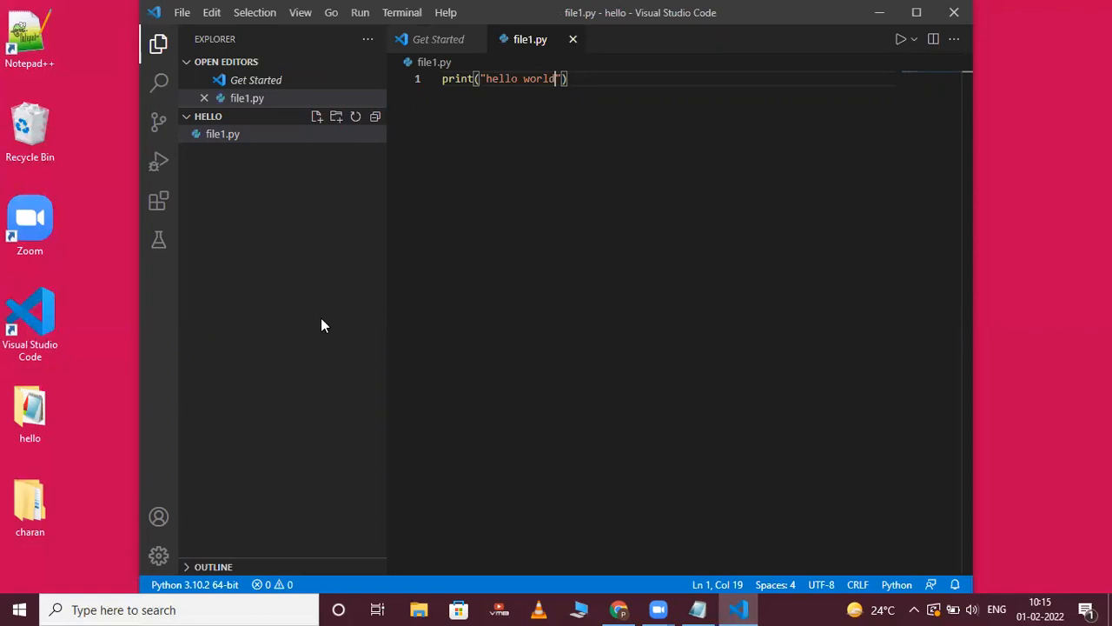
# - Run file1.py via Run Python File in Terminal, printing hello world
pyautogui.rightClick(504, 78)
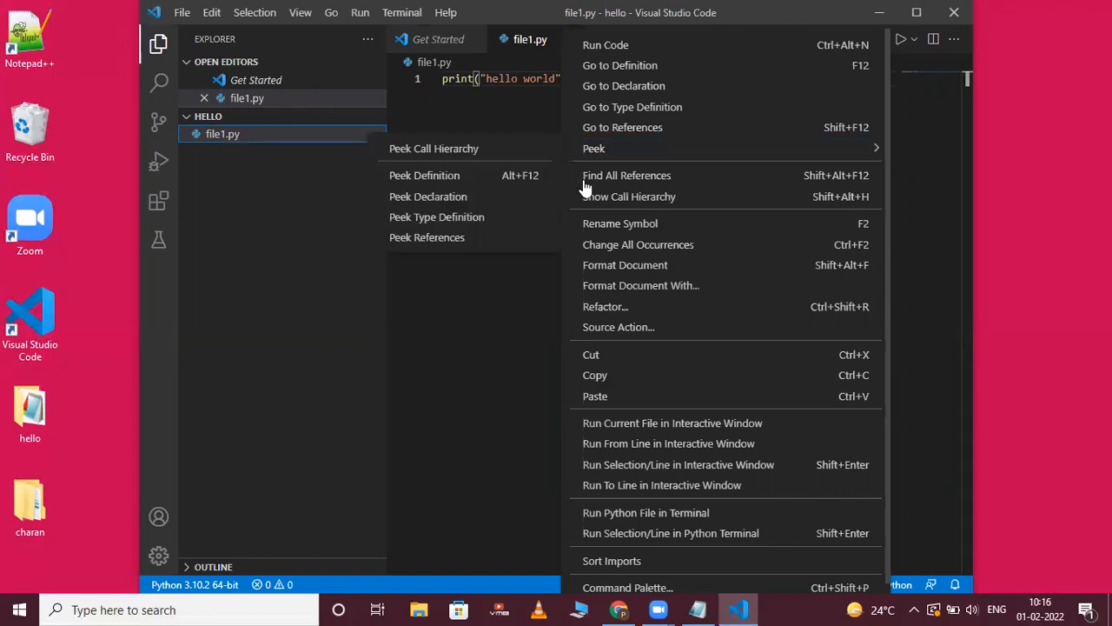
pyautogui.moveTo(653, 276)
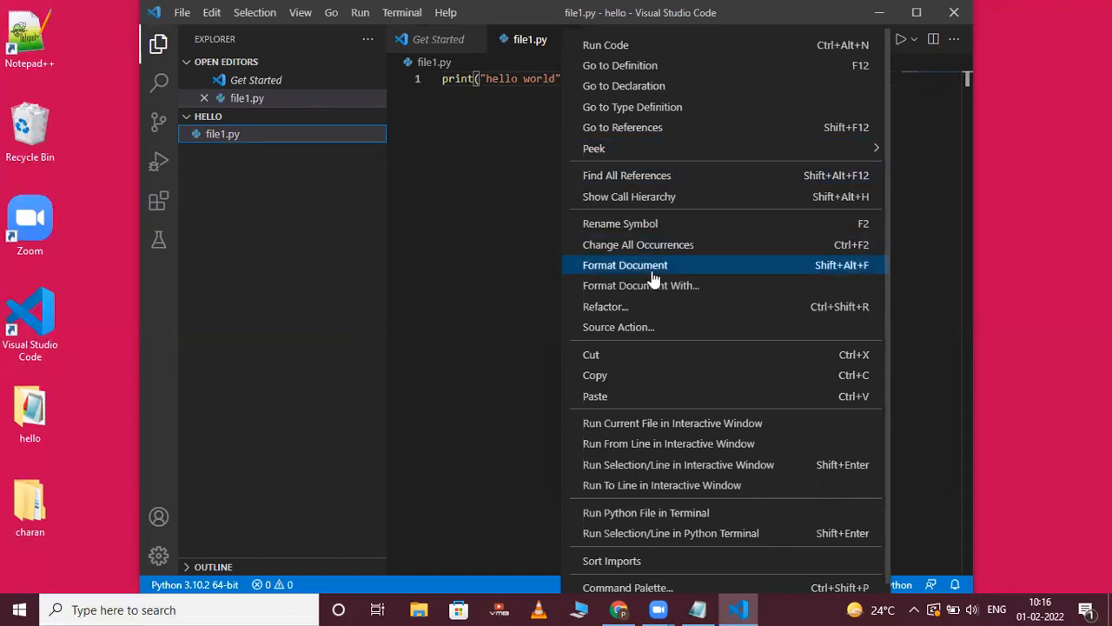
pyautogui.moveTo(678, 502)
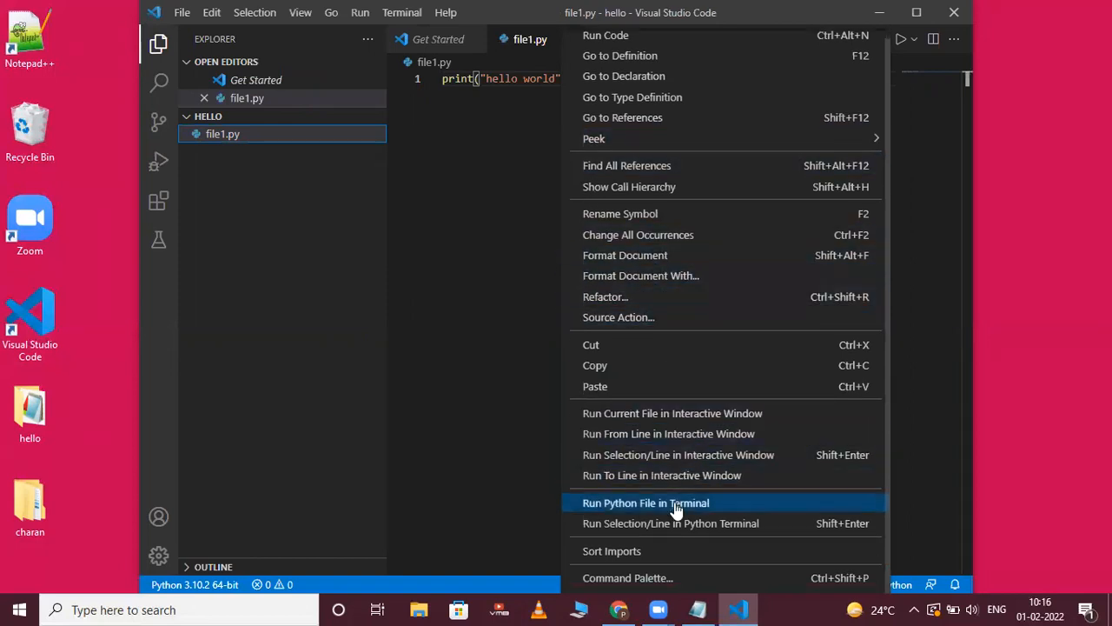
pyautogui.click(645, 502)
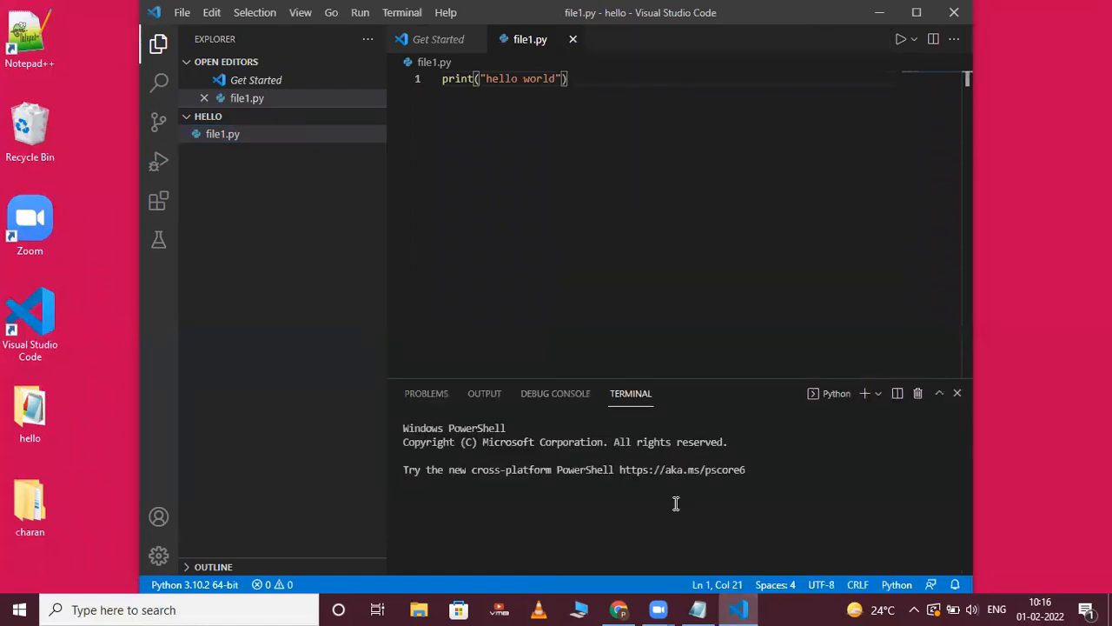
pyautogui.moveTo(834, 115)
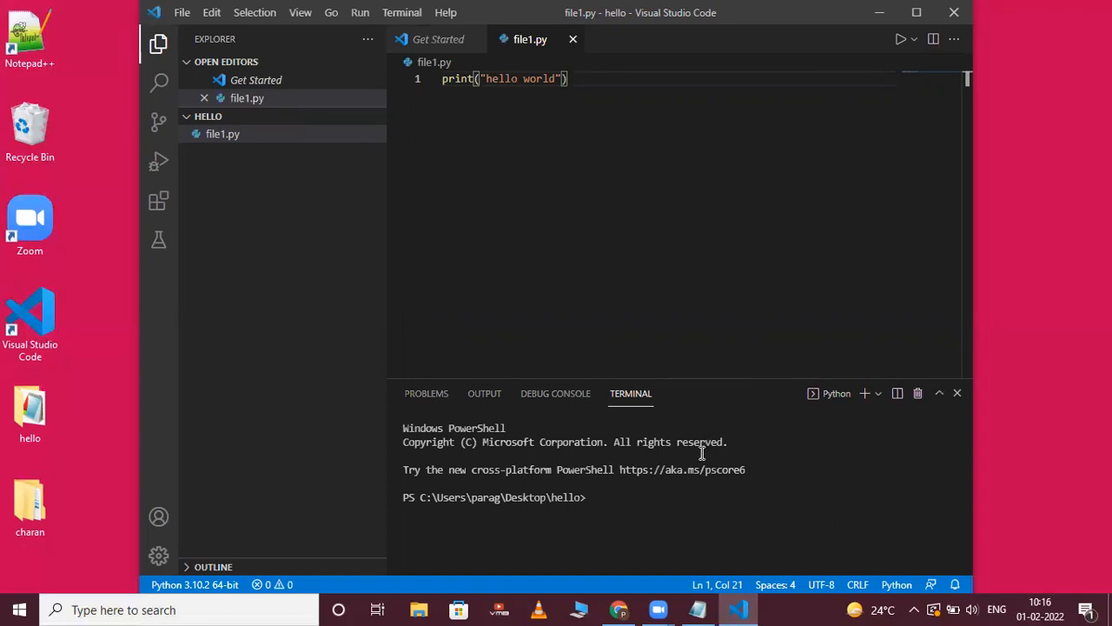
pyautogui.click(900, 39)
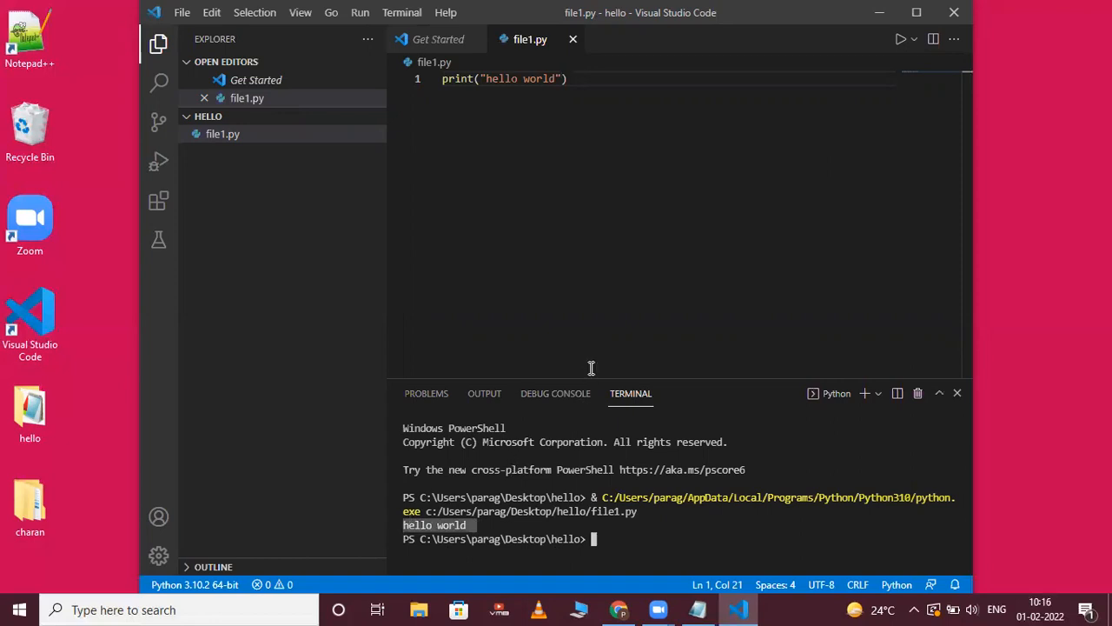
pyautogui.moveTo(587, 304)
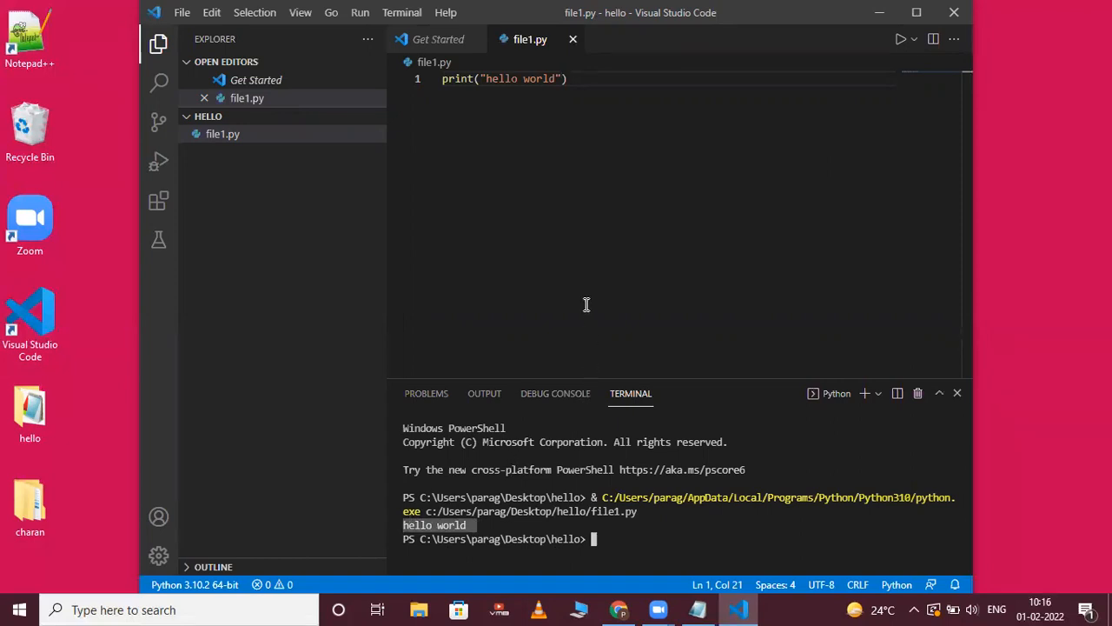
# - Run python file1.py in the terminal to print hello world a second time
pyautogui.write('py')
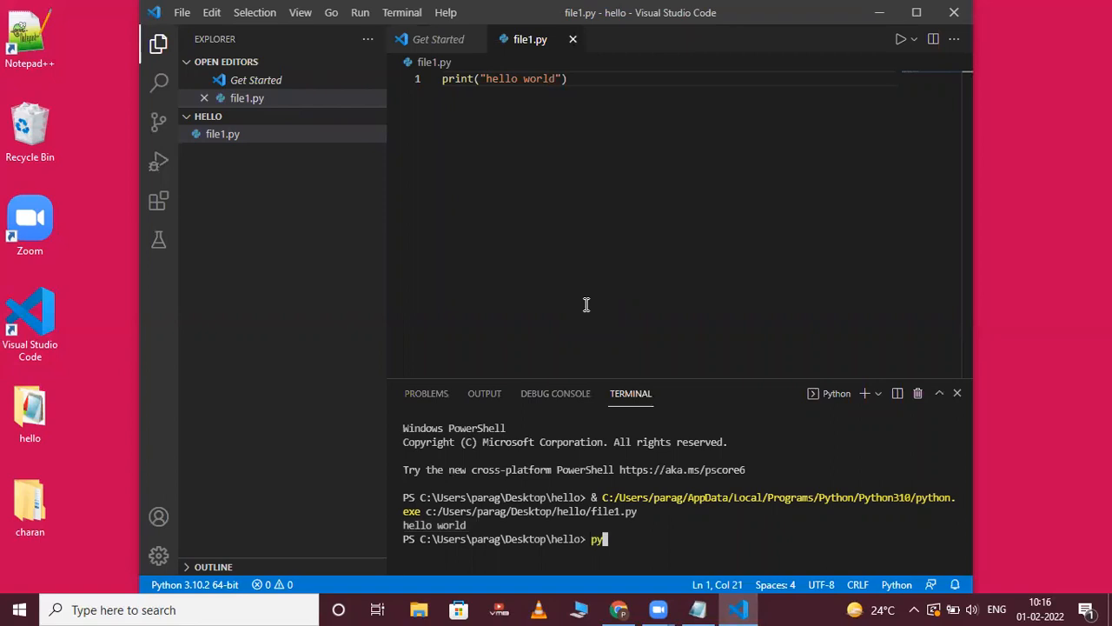
pyautogui.press('BackSpace')
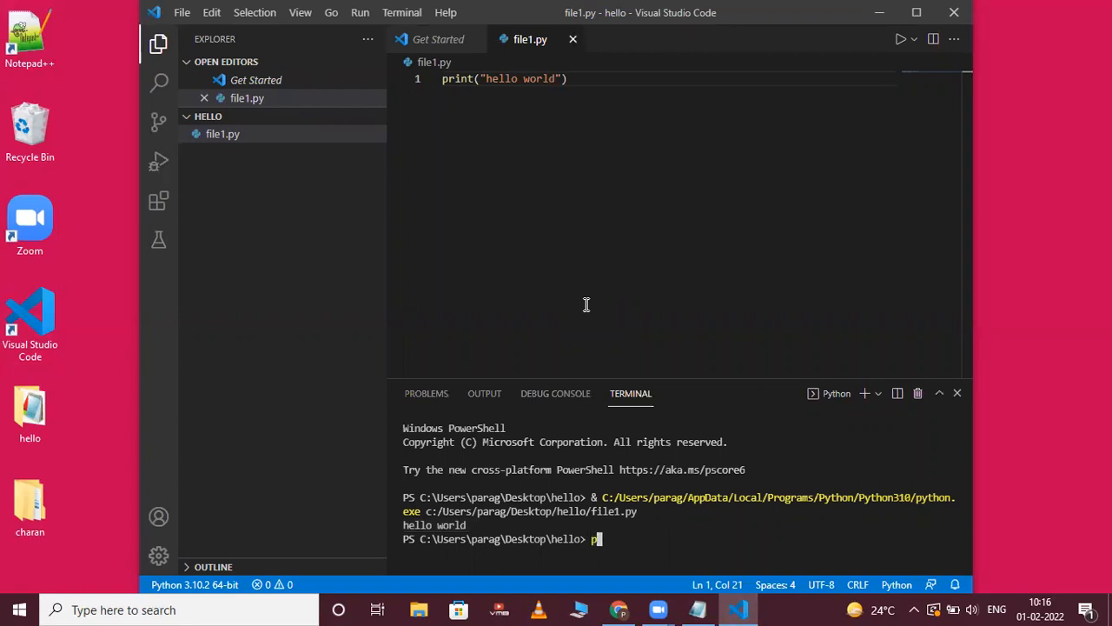
pyautogui.write('ython')
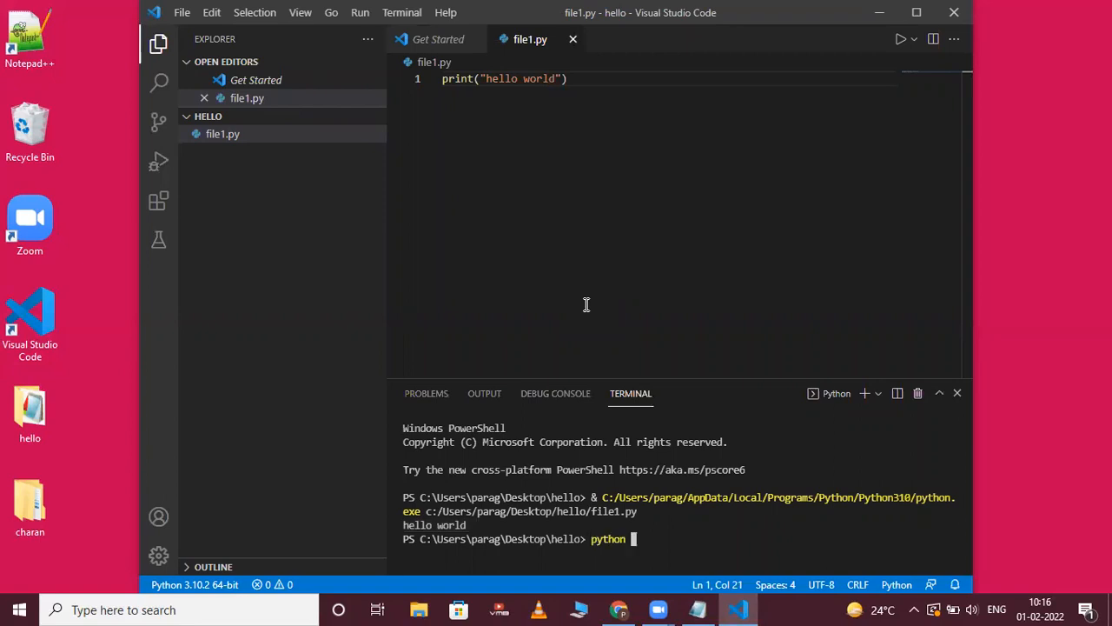
pyautogui.write('fil')
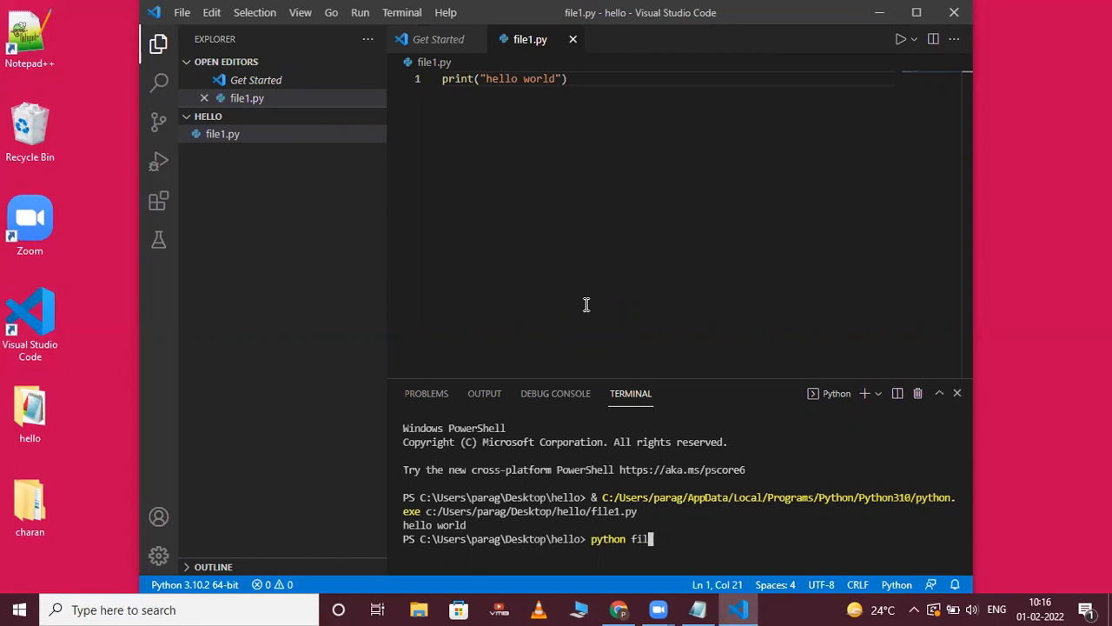
pyautogui.write('e1.')
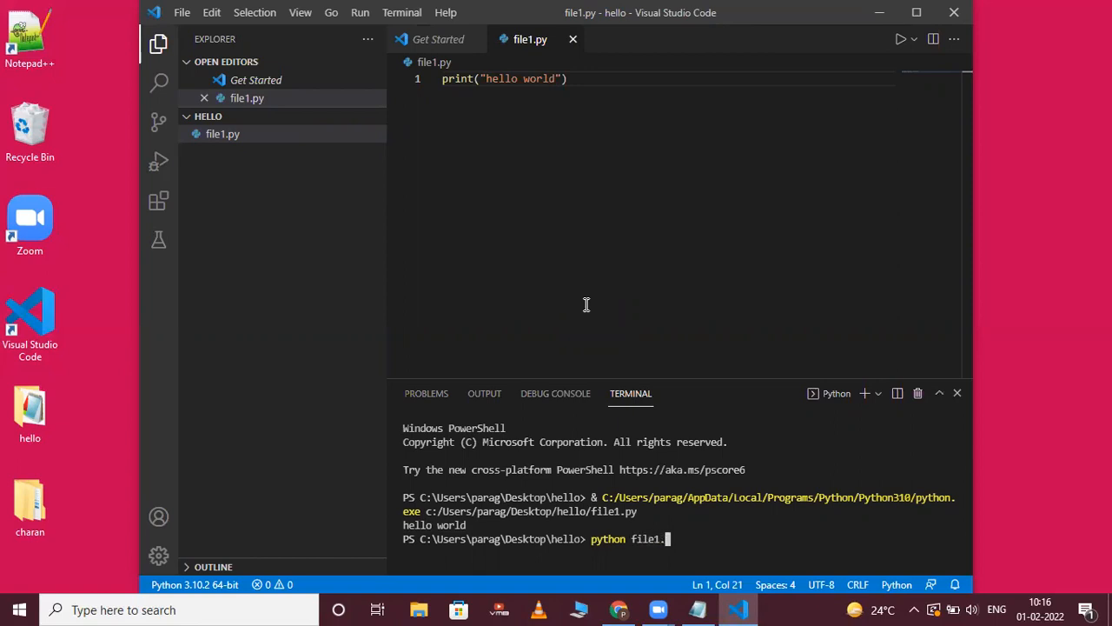
pyautogui.write('py')
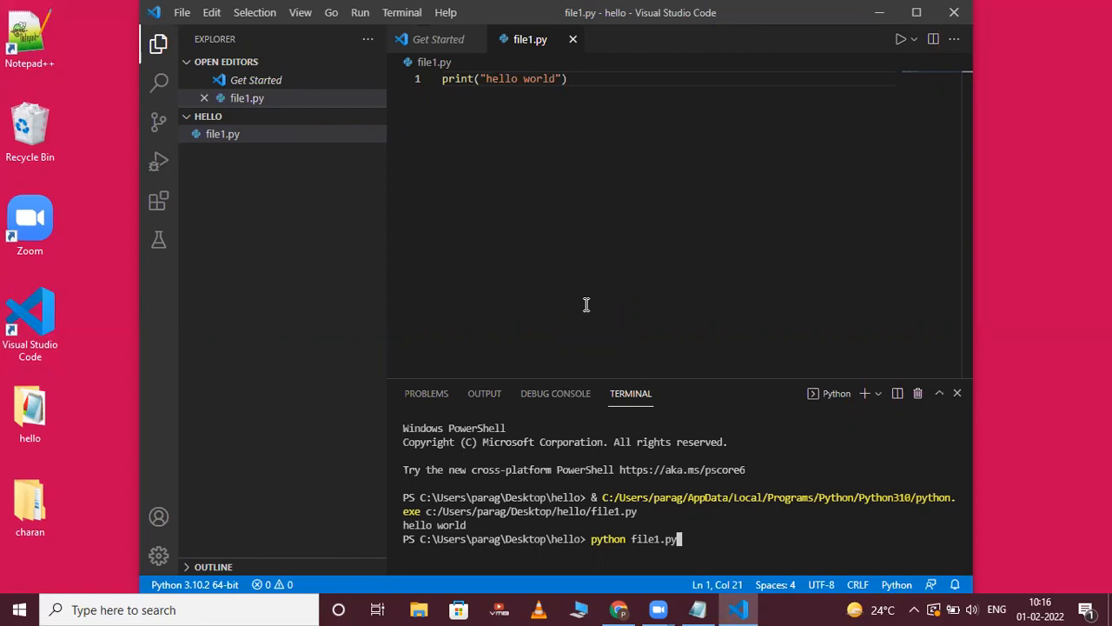
pyautogui.press('Return')
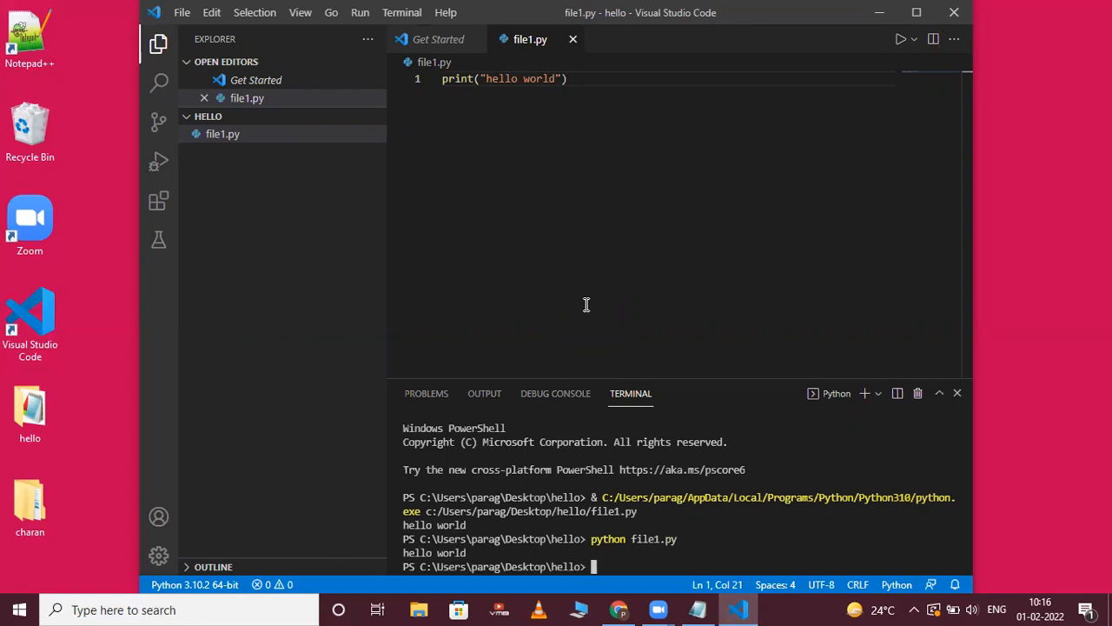